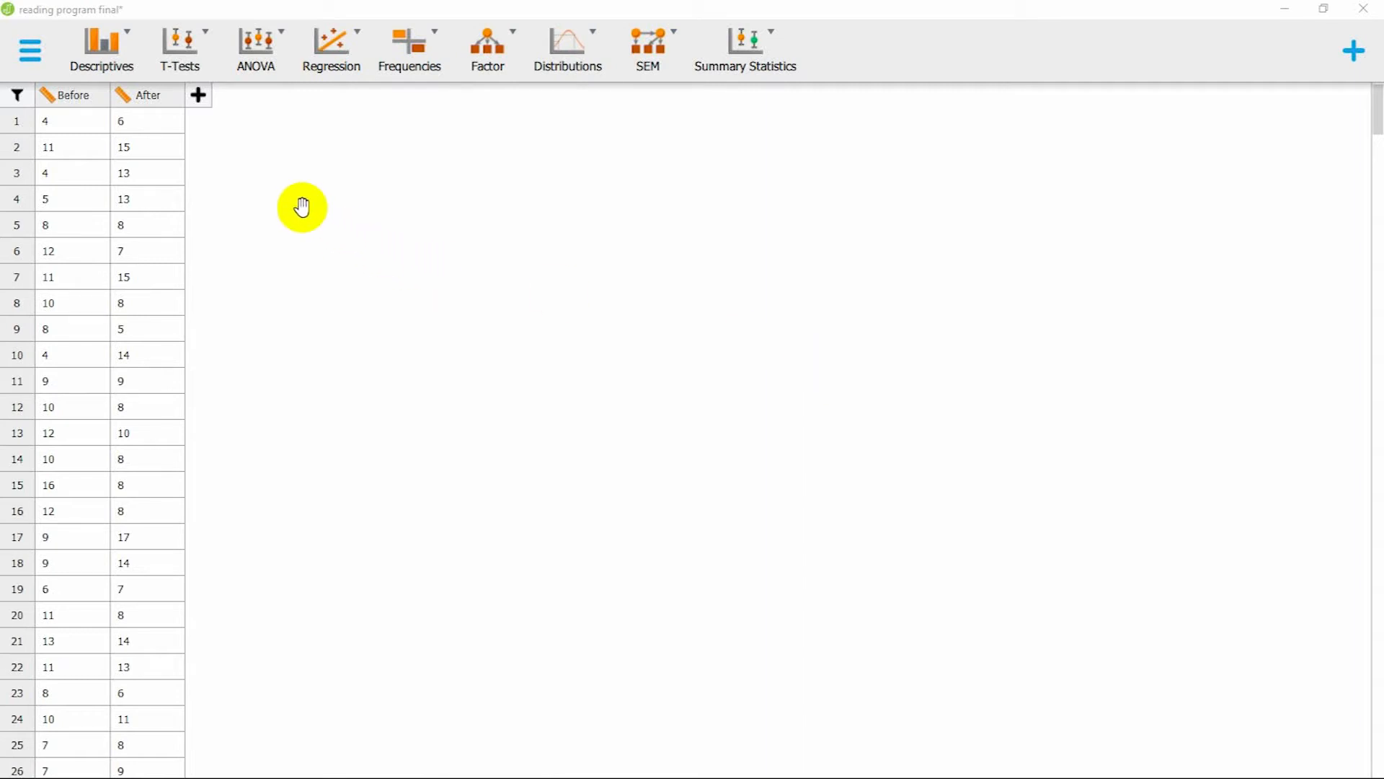
mouse_move(302, 207)
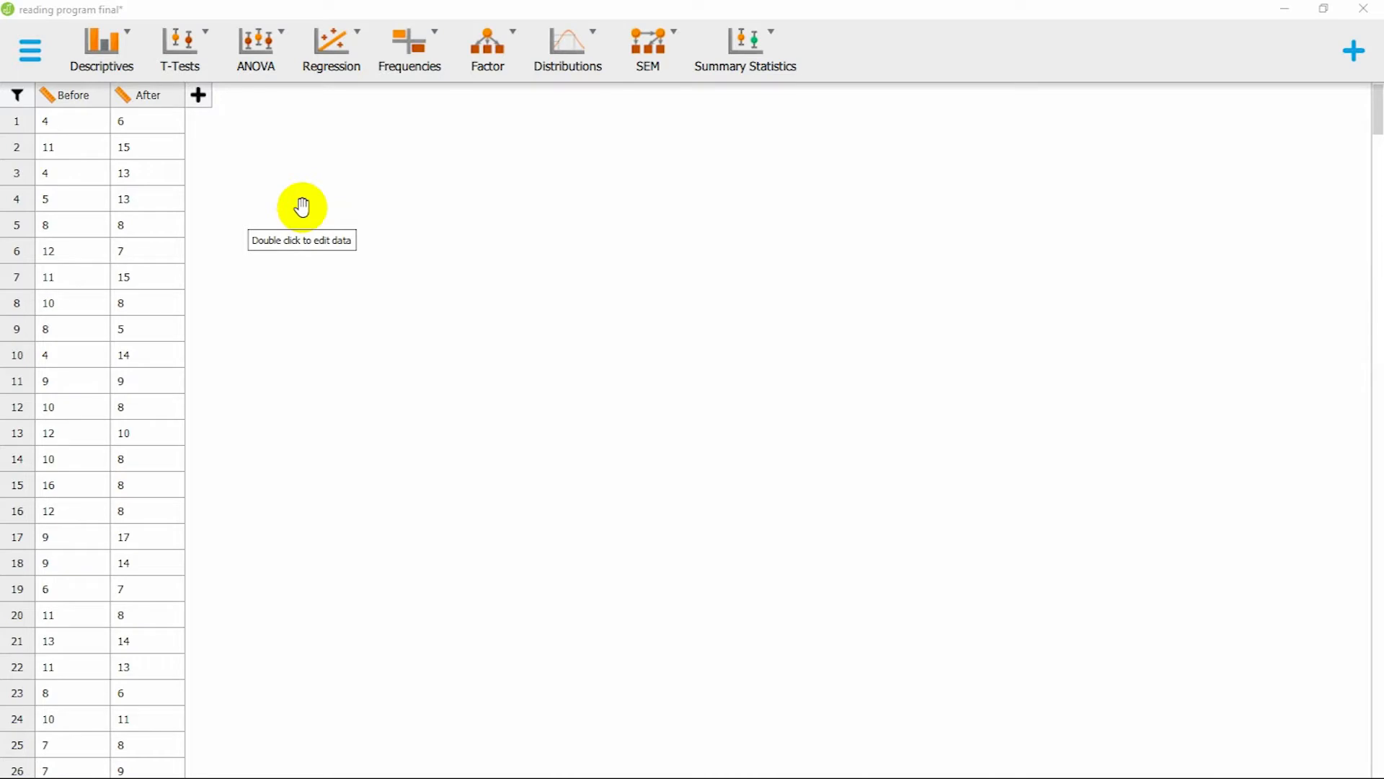
mouse_move(245, 176)
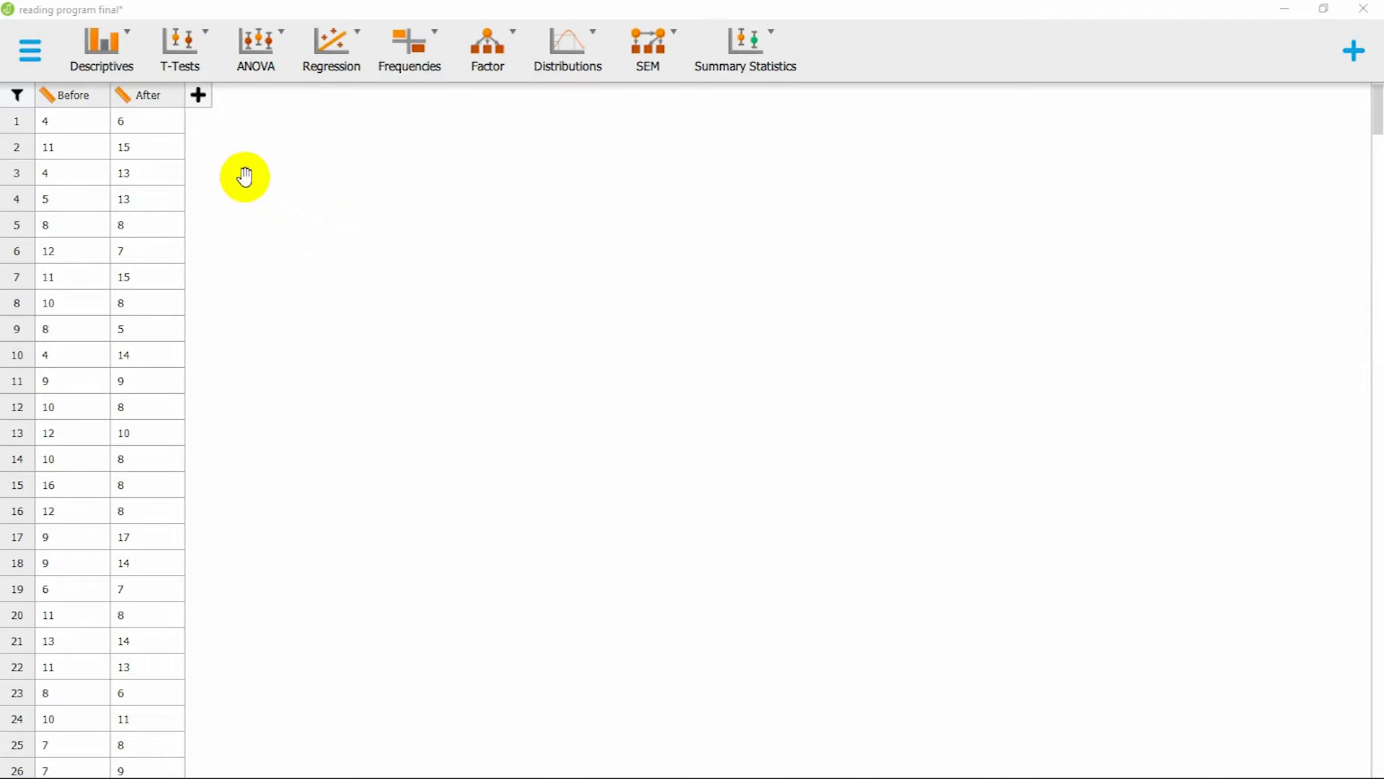
mouse_move(245, 177)
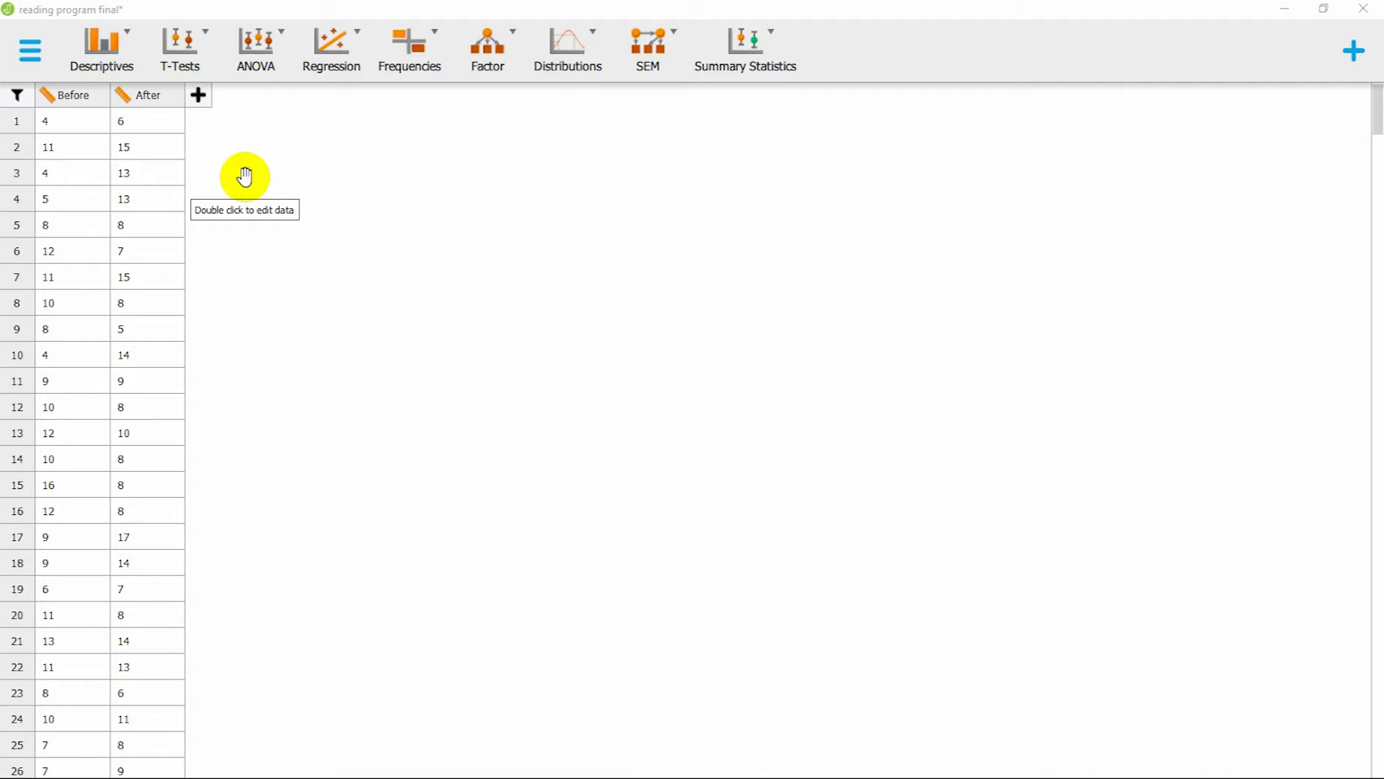
mouse_move(244, 176)
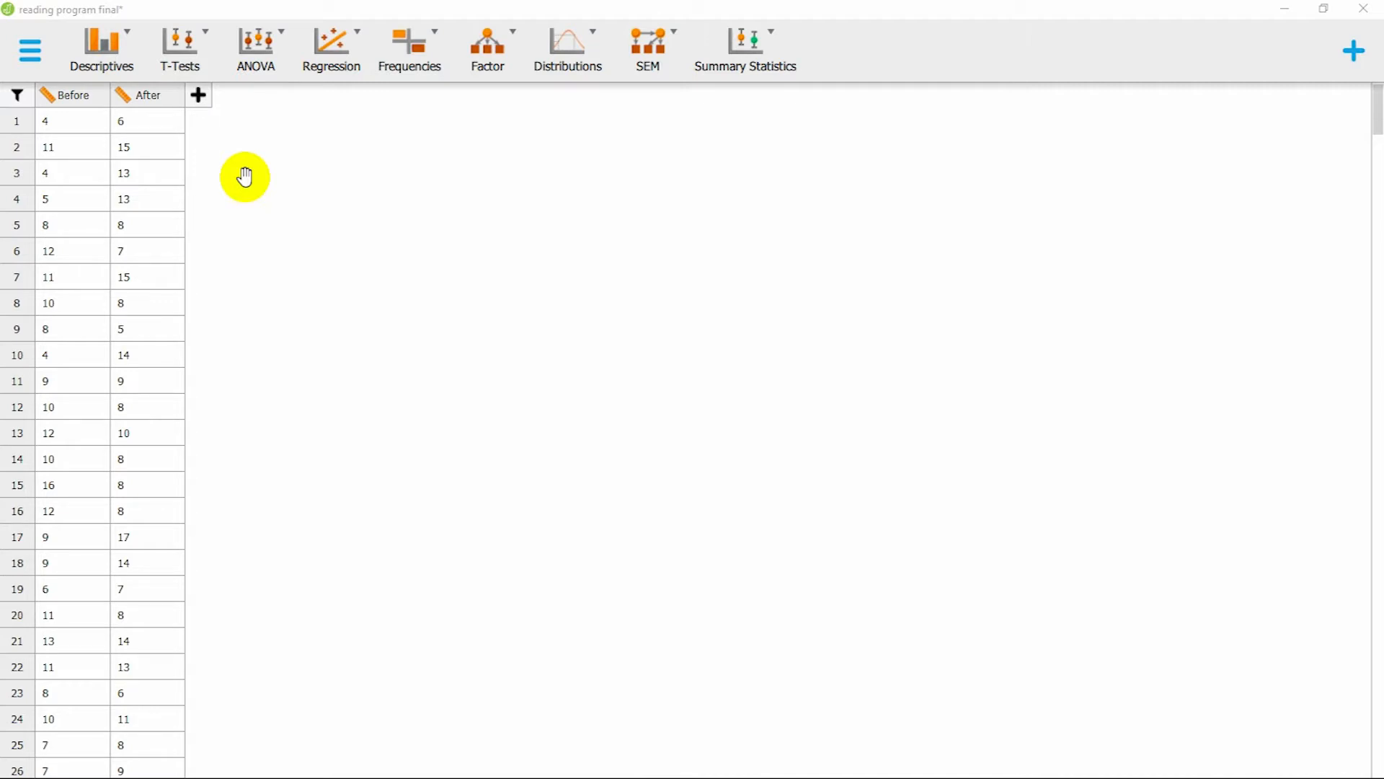
mouse_move(204, 175)
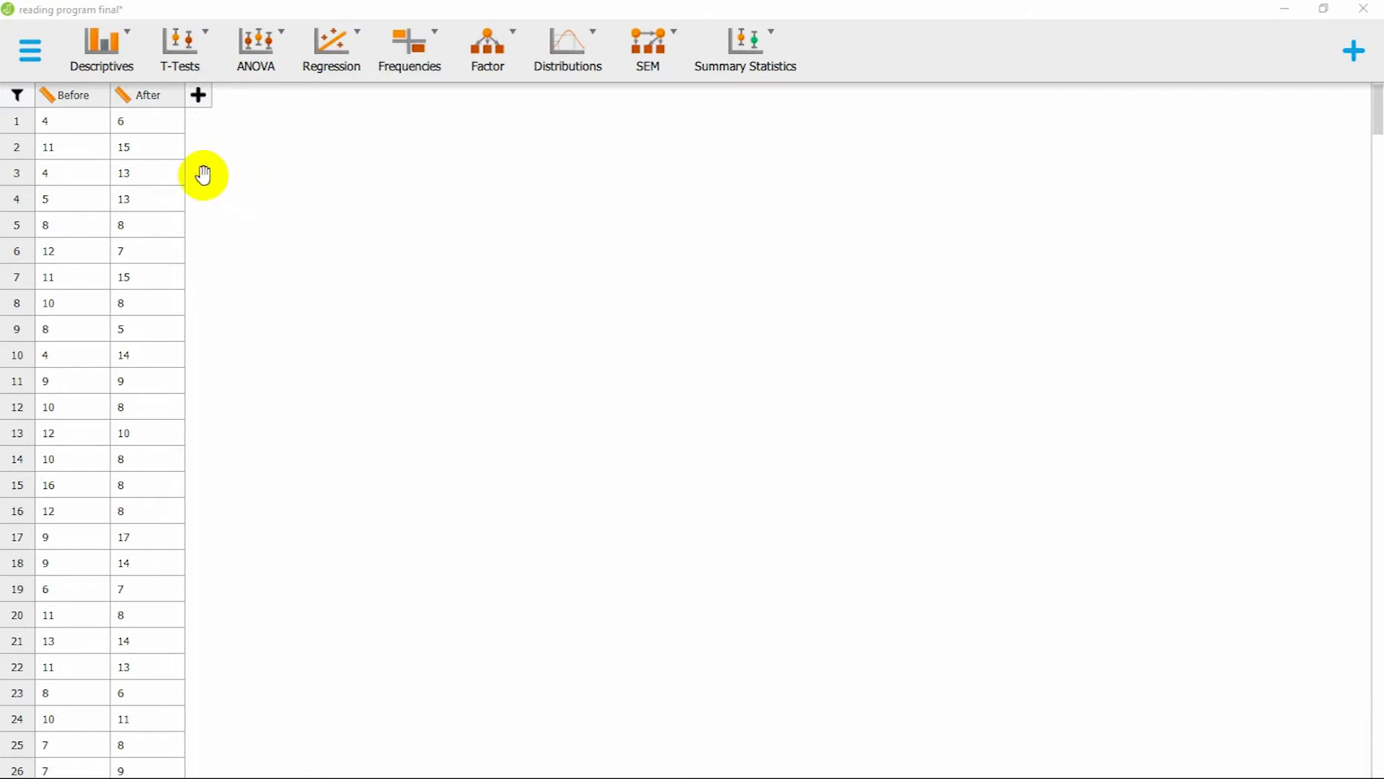
mouse_move(229, 194)
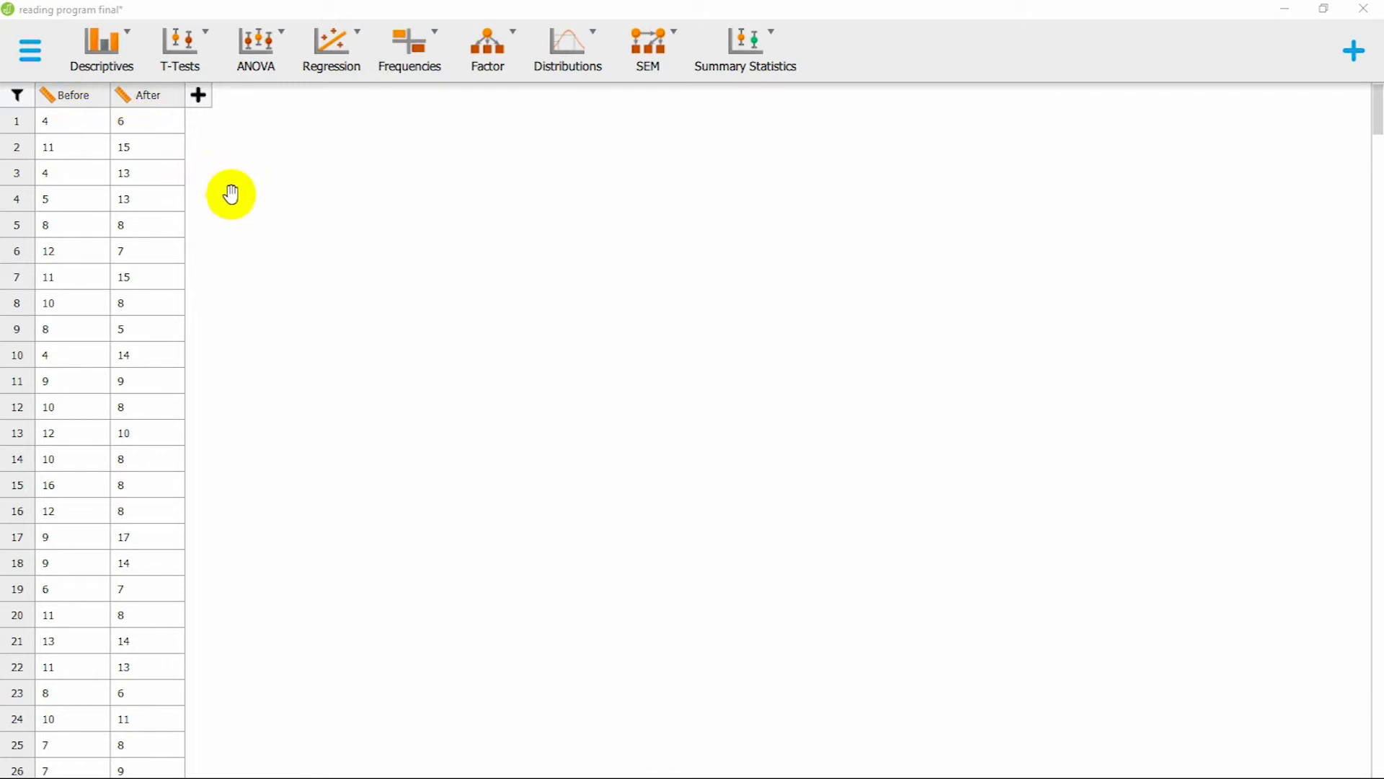
mouse_move(304, 244)
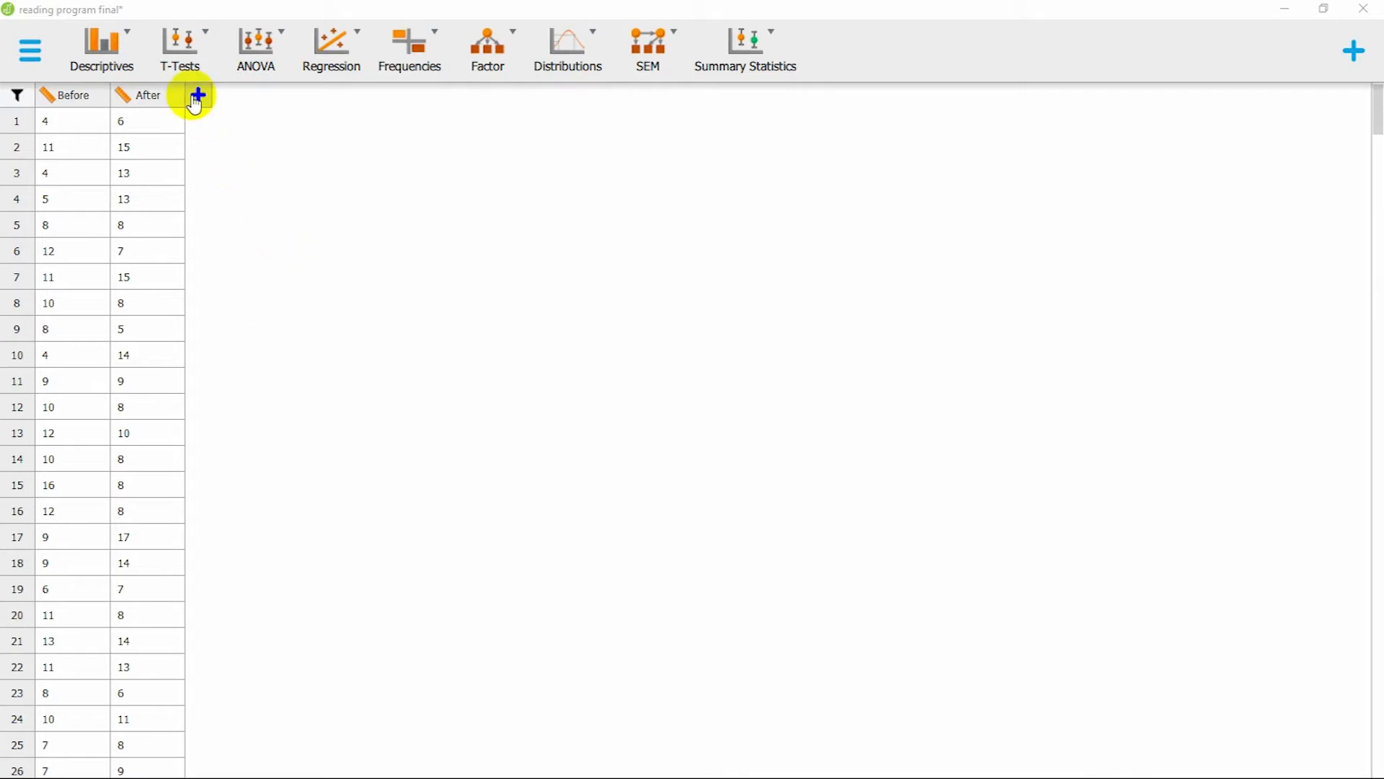
Open the T-Tests menu and pick the paired samples t-test.
click(178, 49)
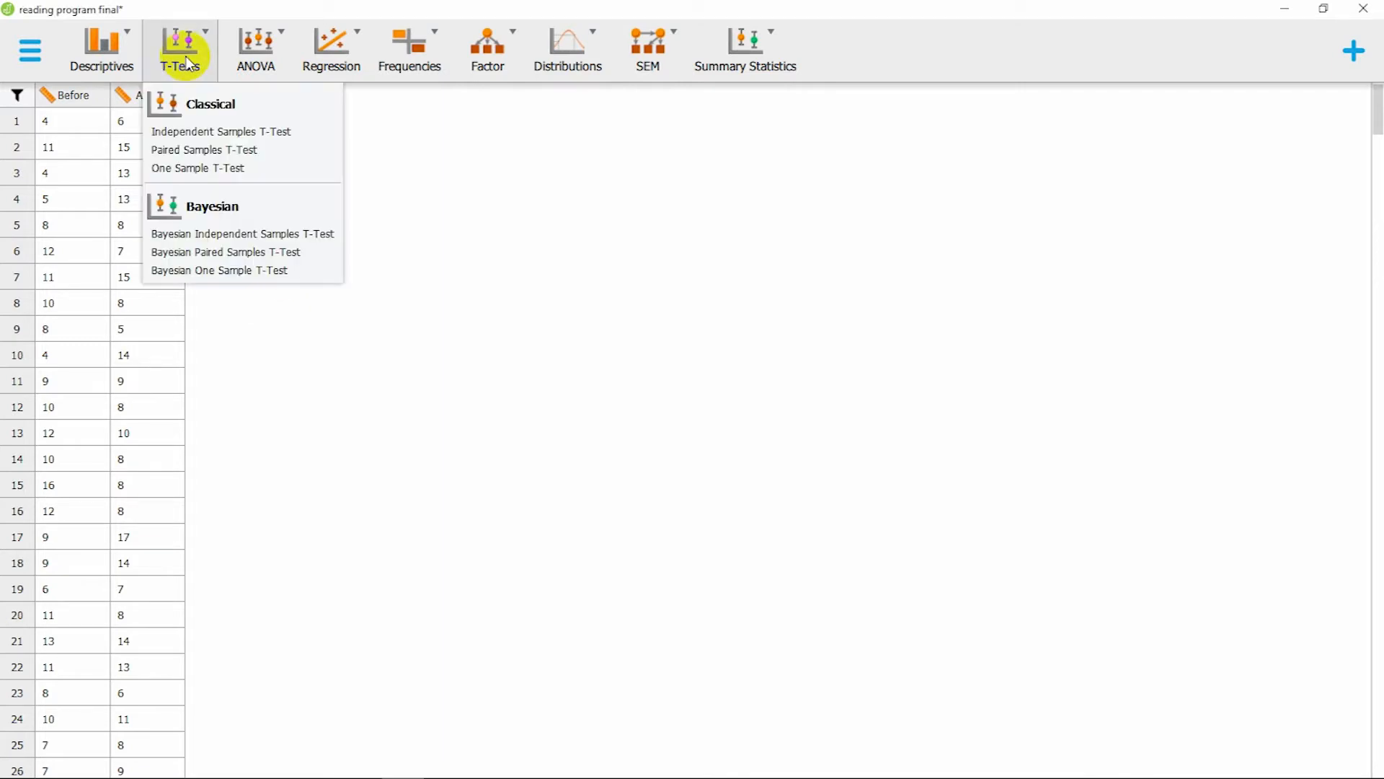
mouse_move(232, 150)
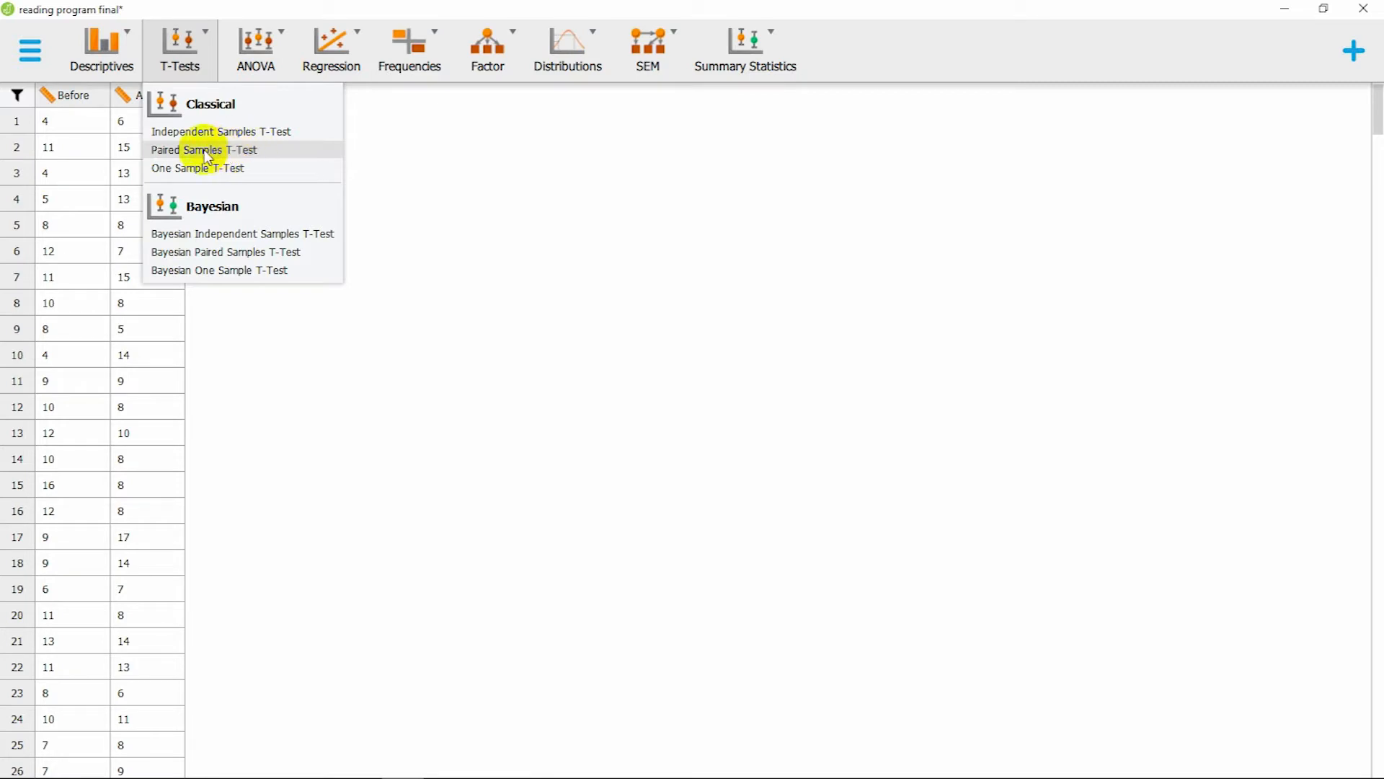
click(219, 150)
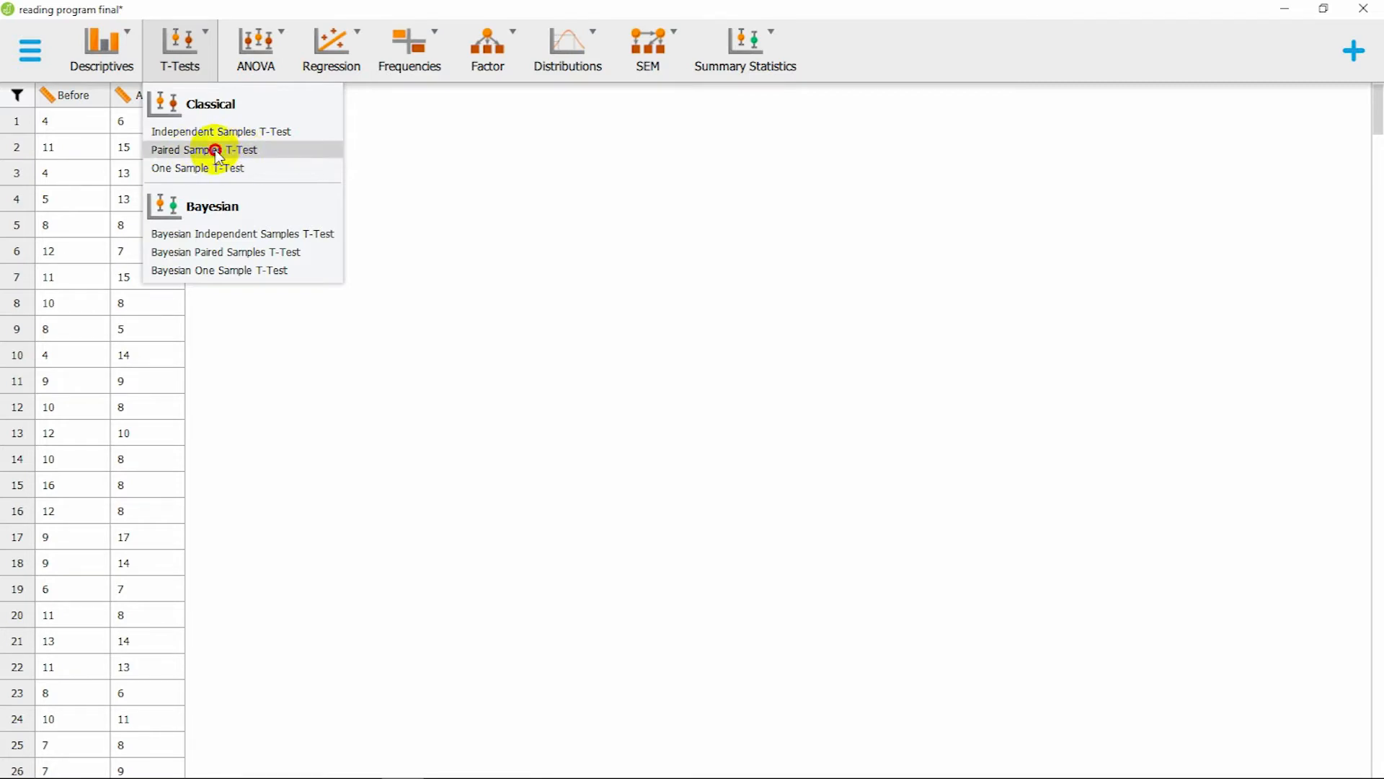
Start the paired samples t-test and pair Before with After as variables.
click(204, 150)
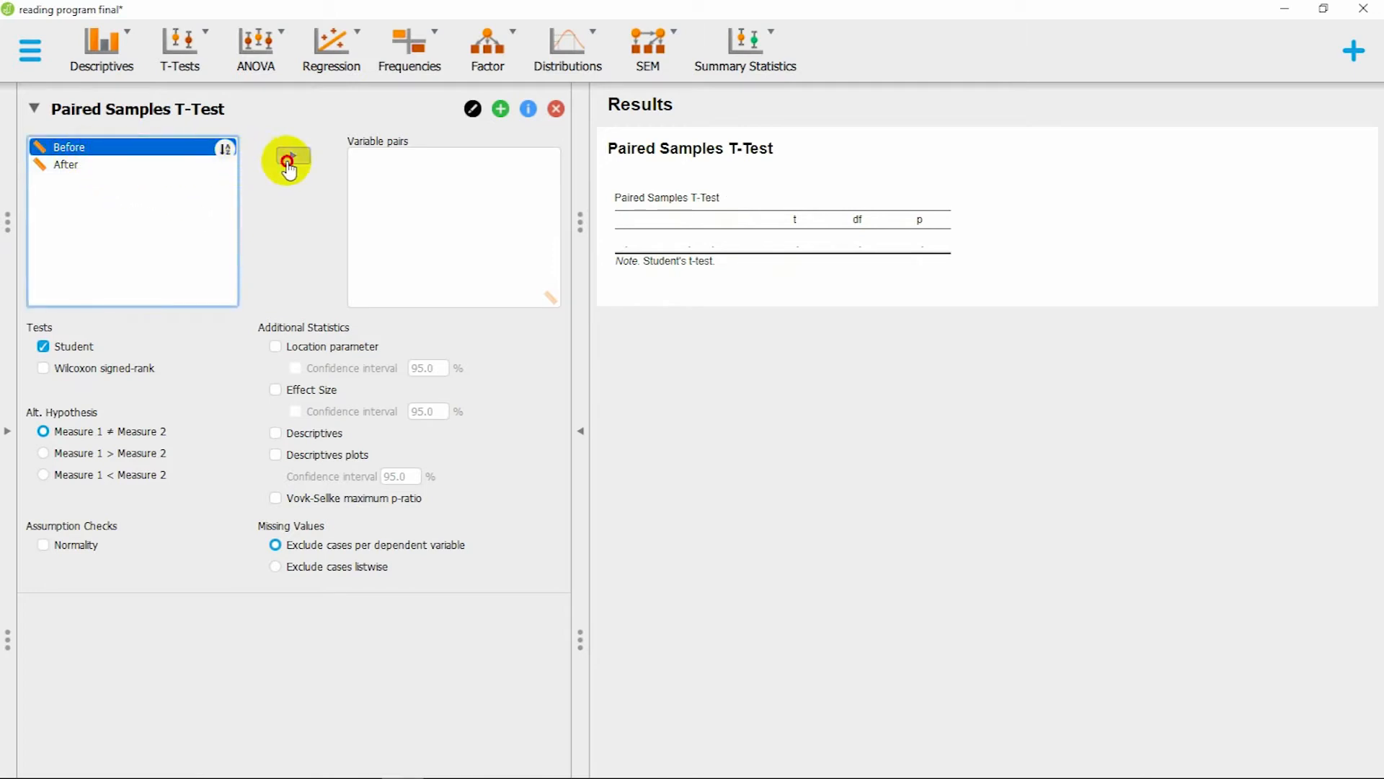
click(286, 160)
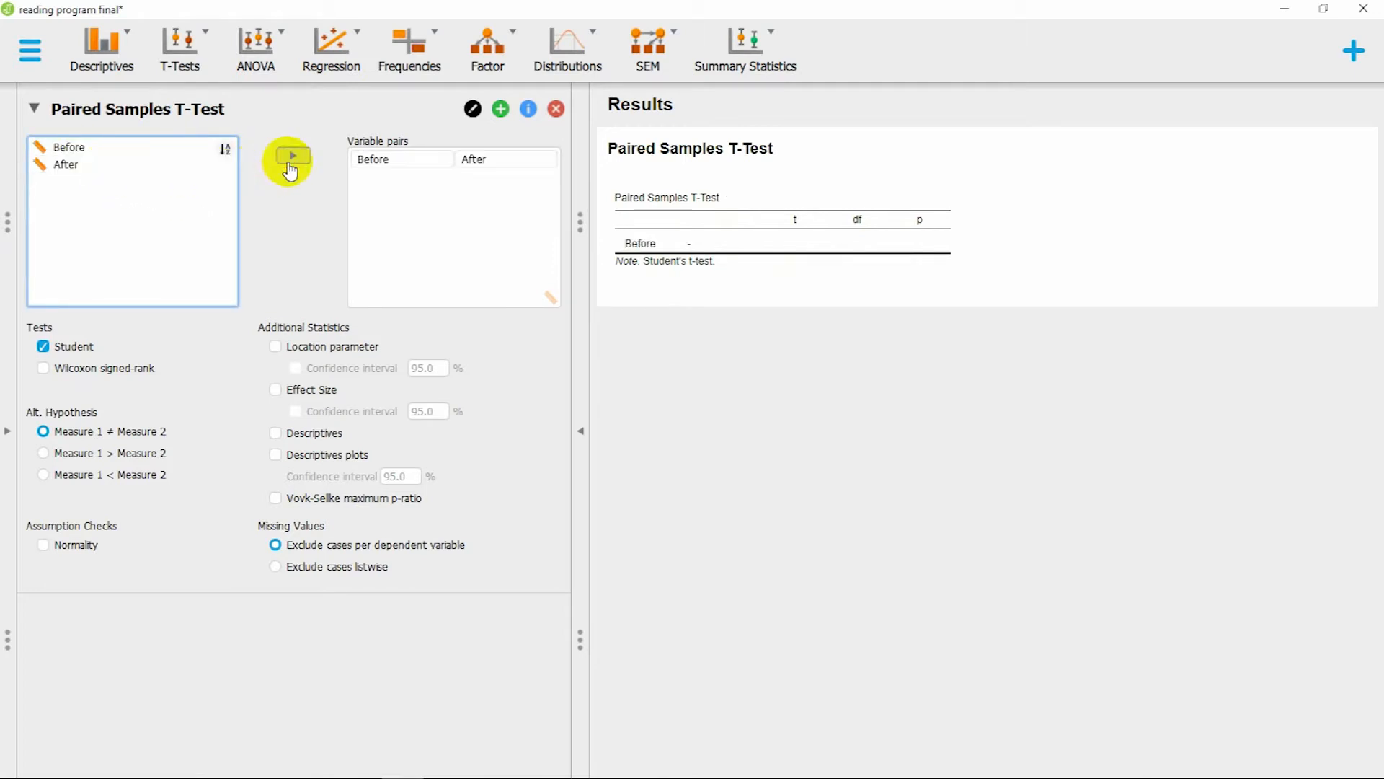
click(290, 157)
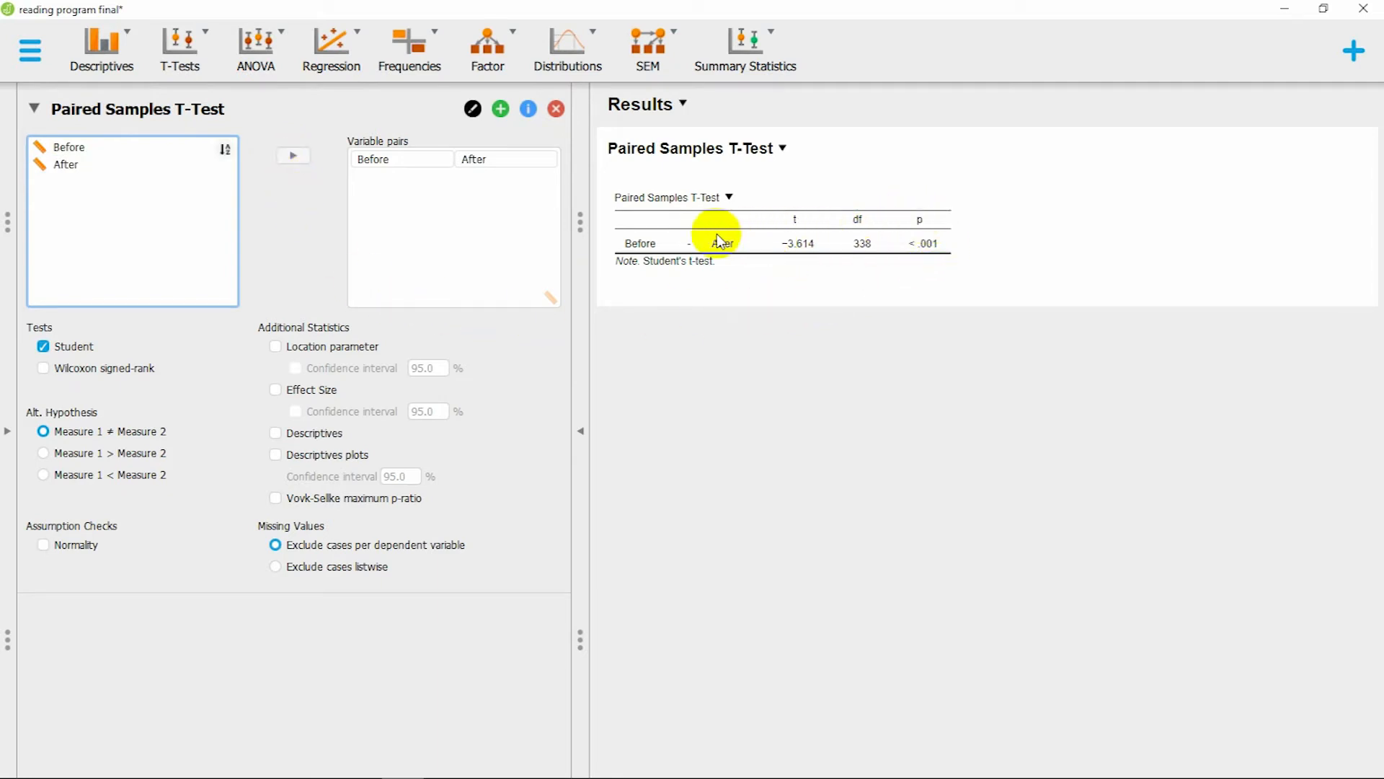
mouse_move(628, 245)
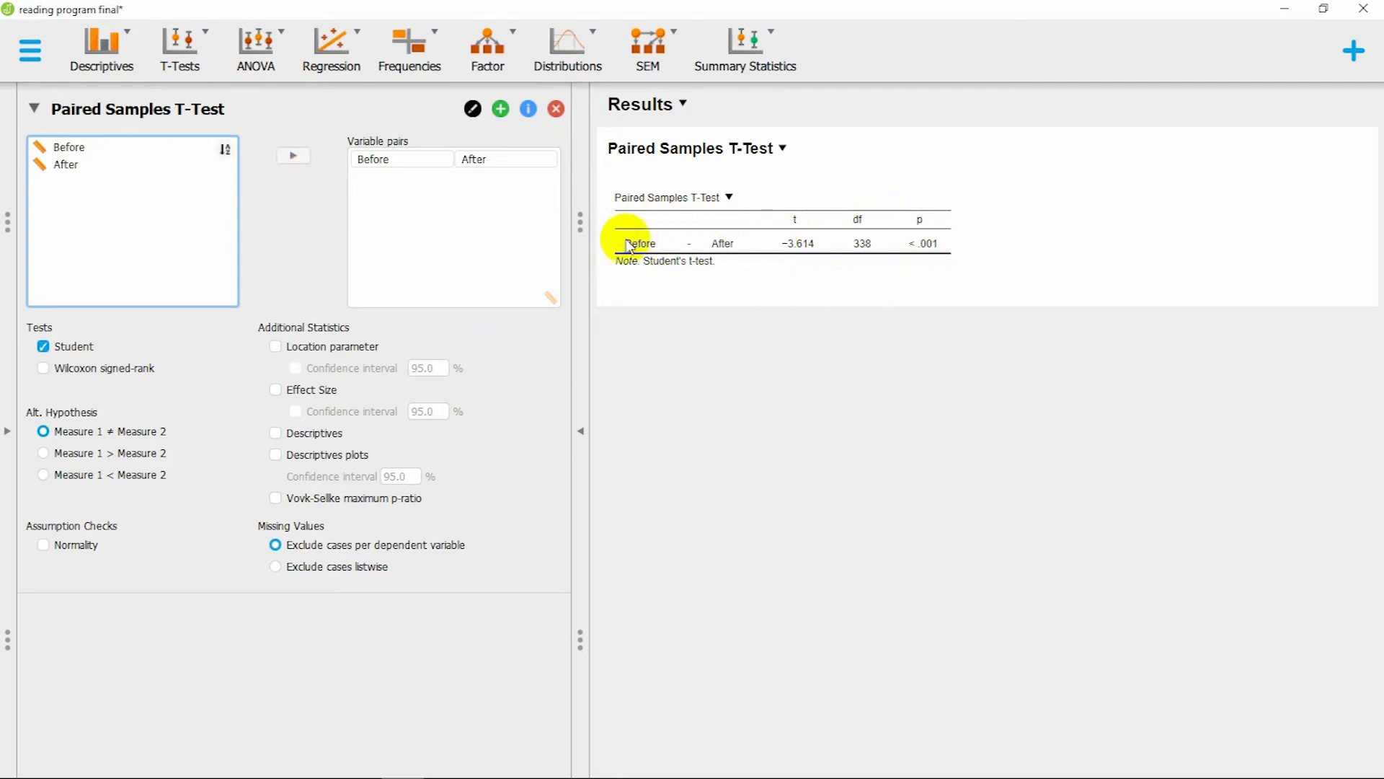
mouse_move(850, 274)
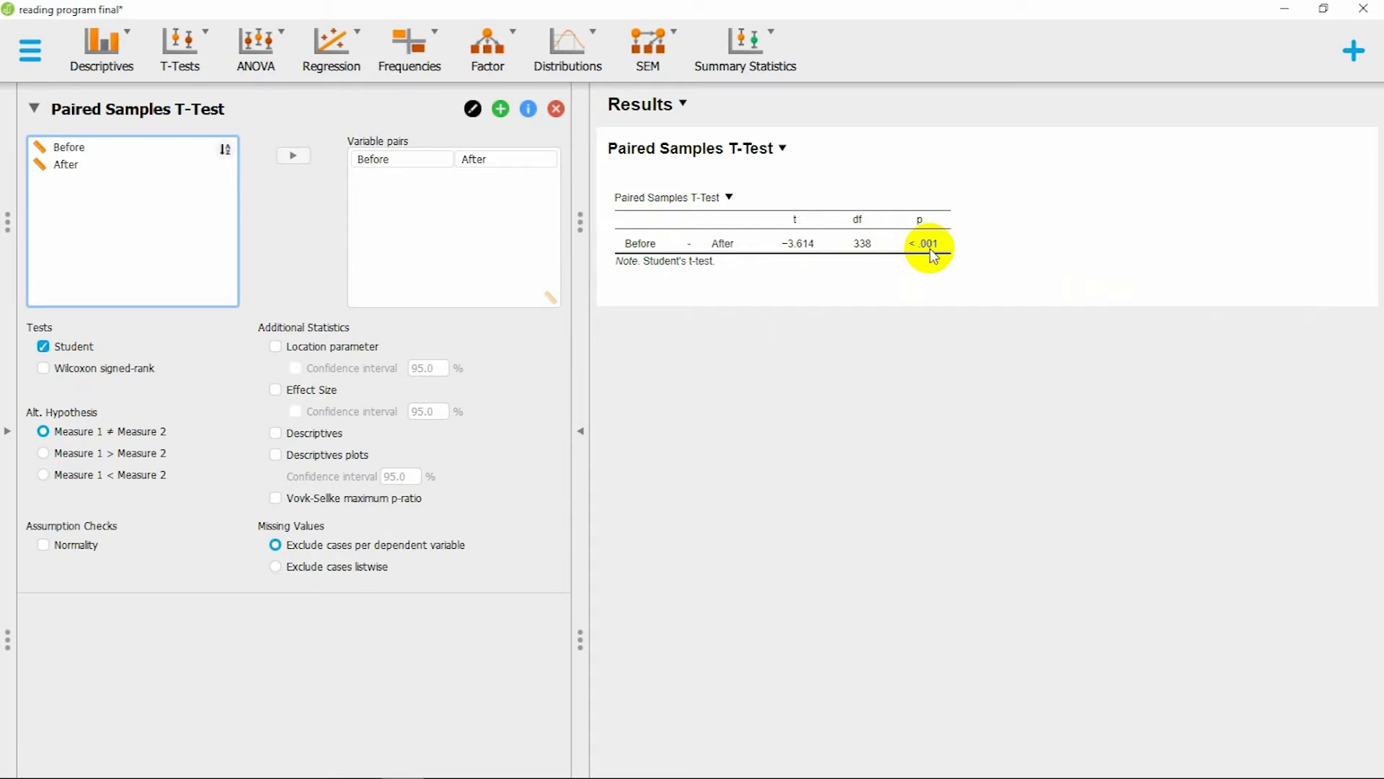
mouse_move(918, 282)
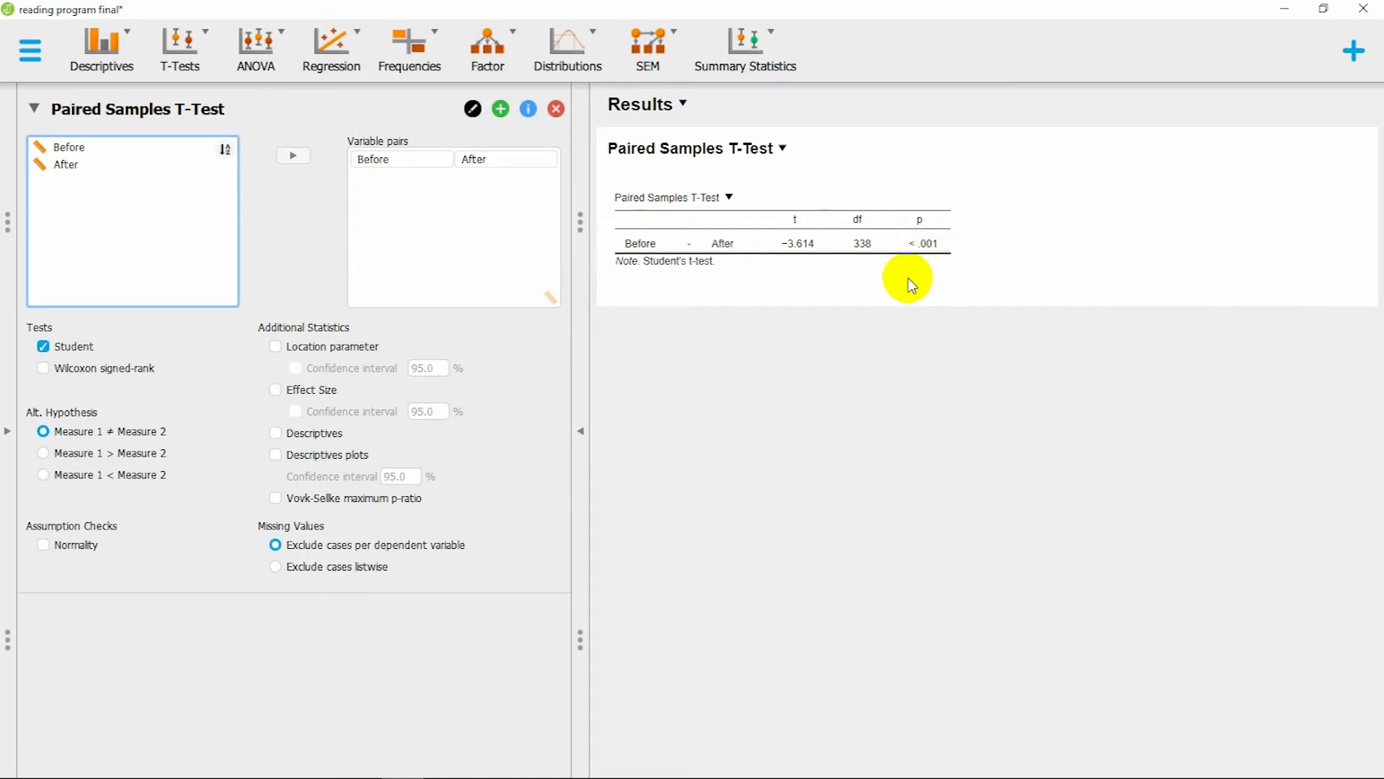
mouse_move(704, 283)
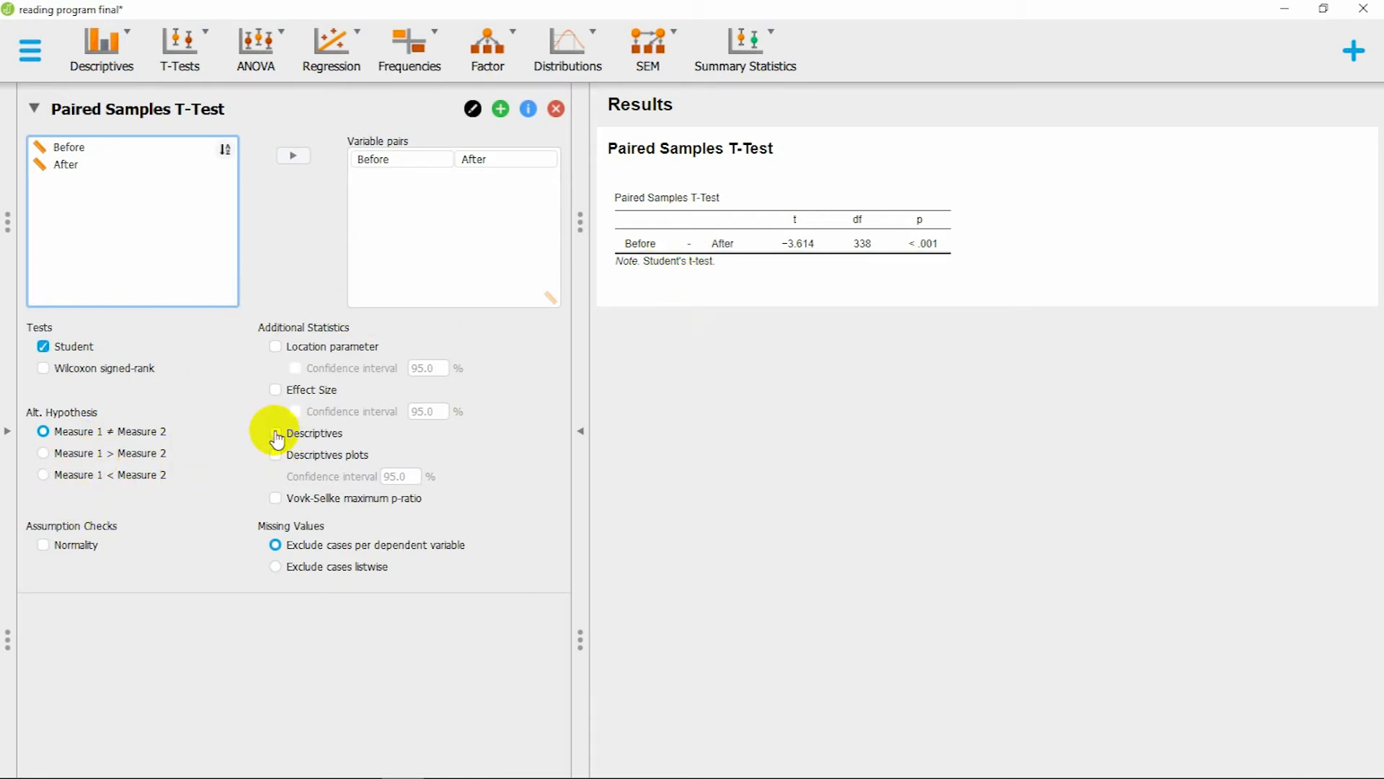
click(275, 433)
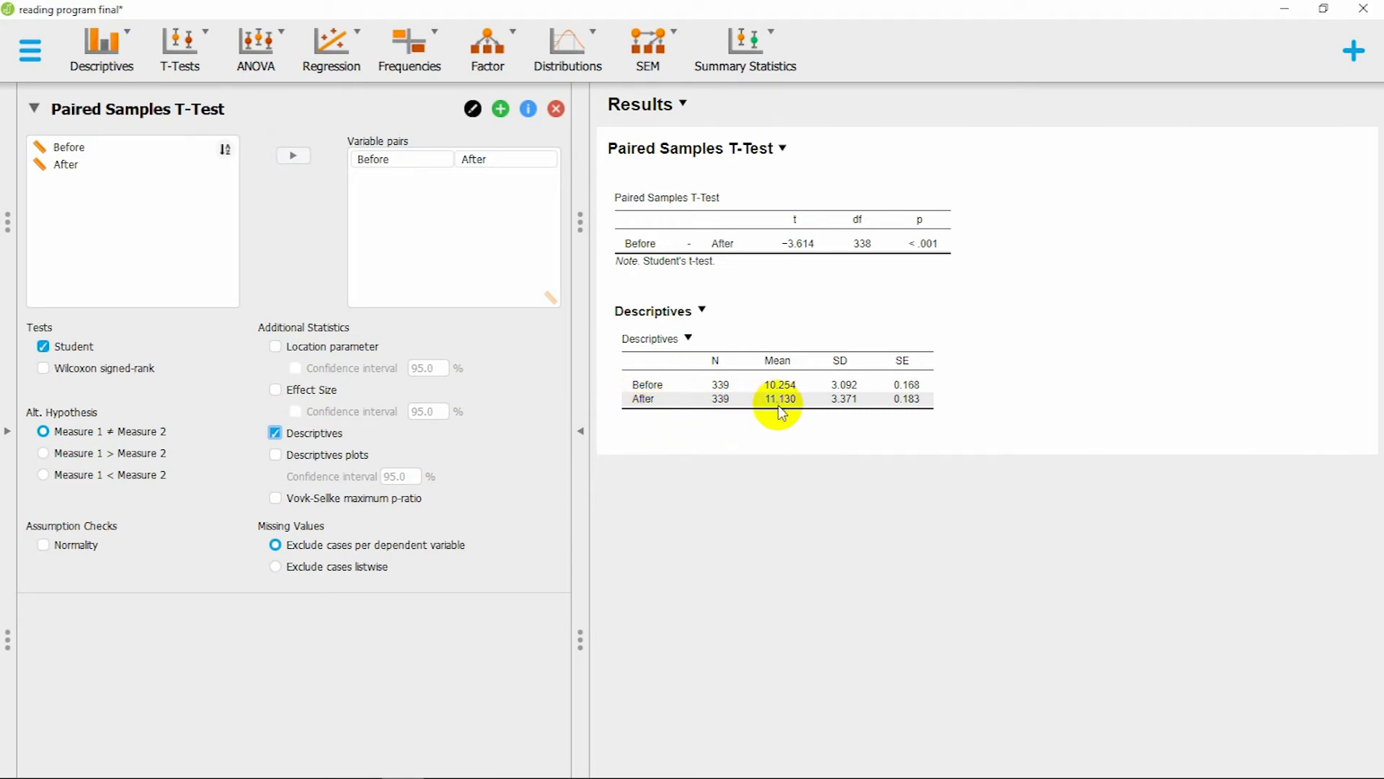
mouse_move(790, 428)
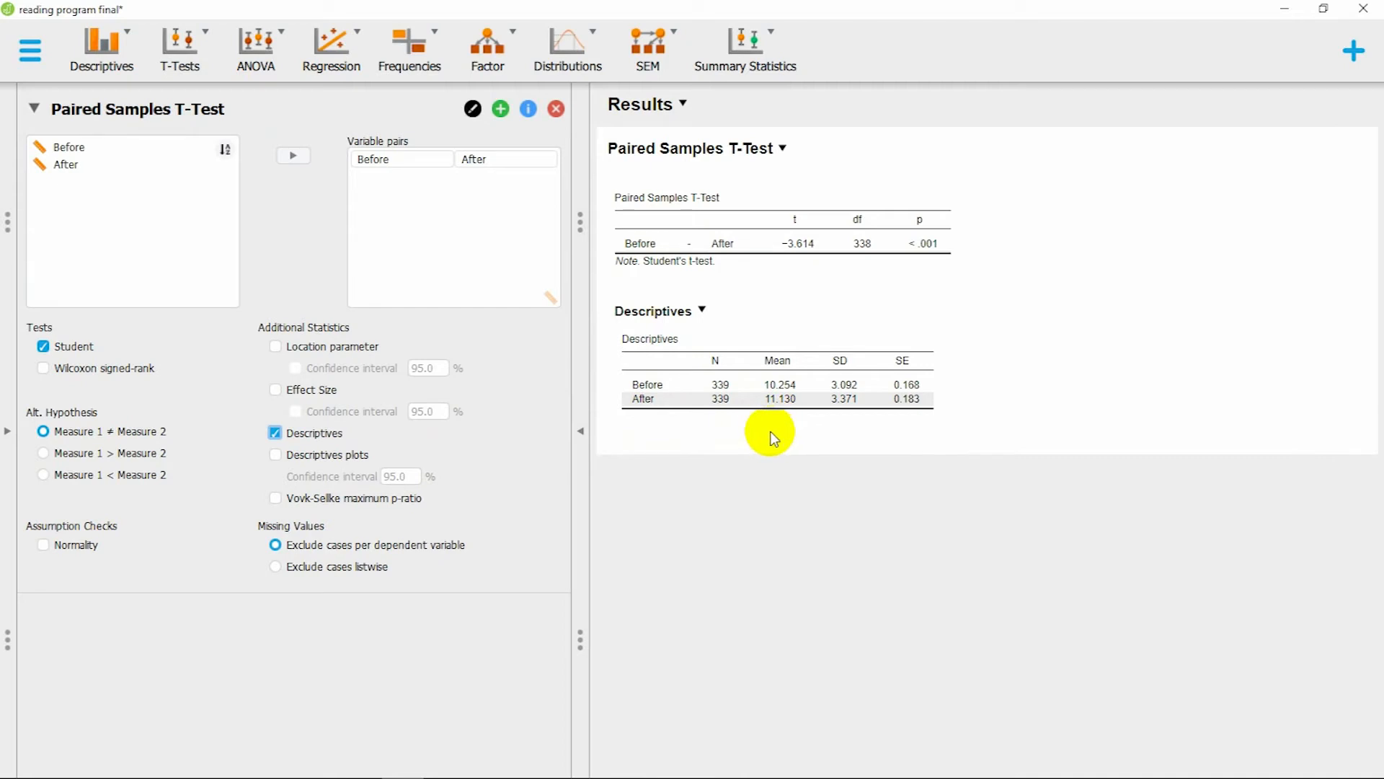
mouse_move(940, 258)
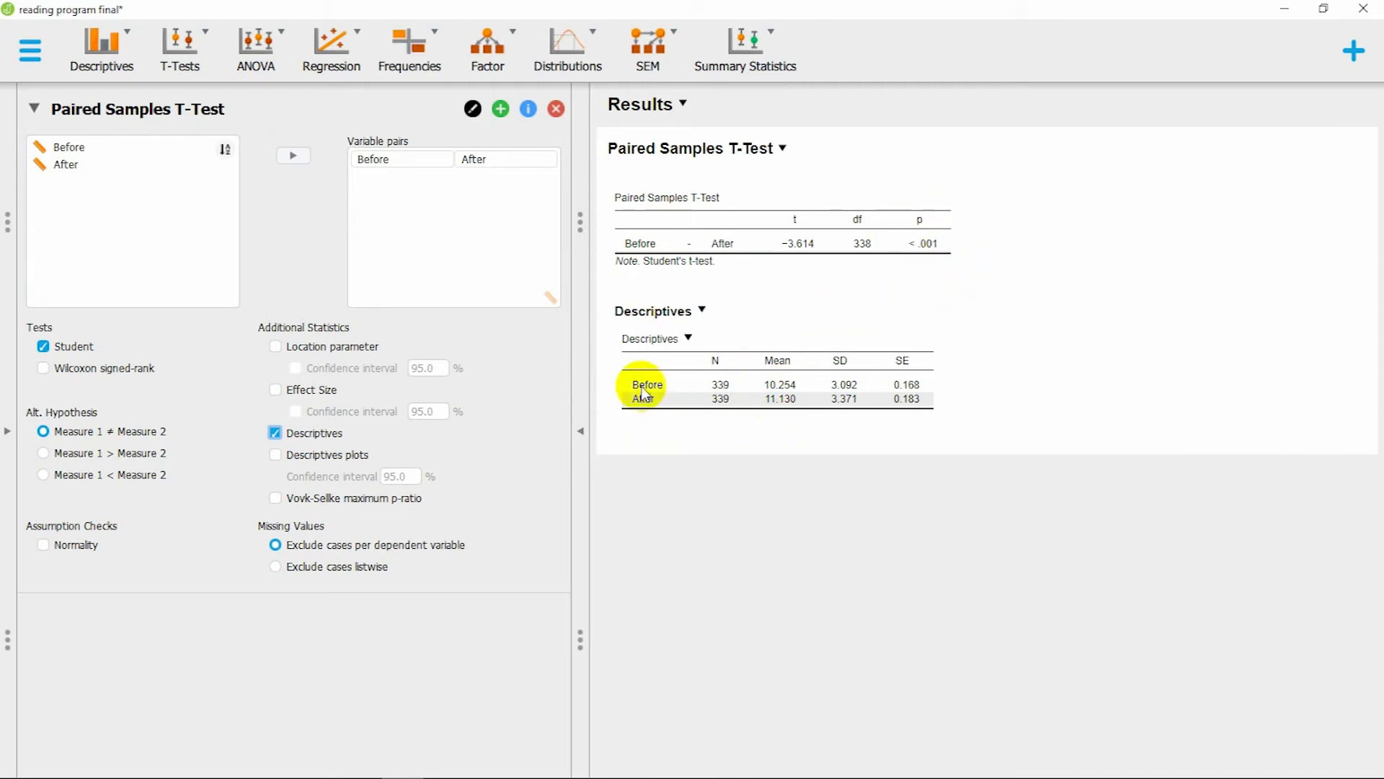
mouse_move(767, 433)
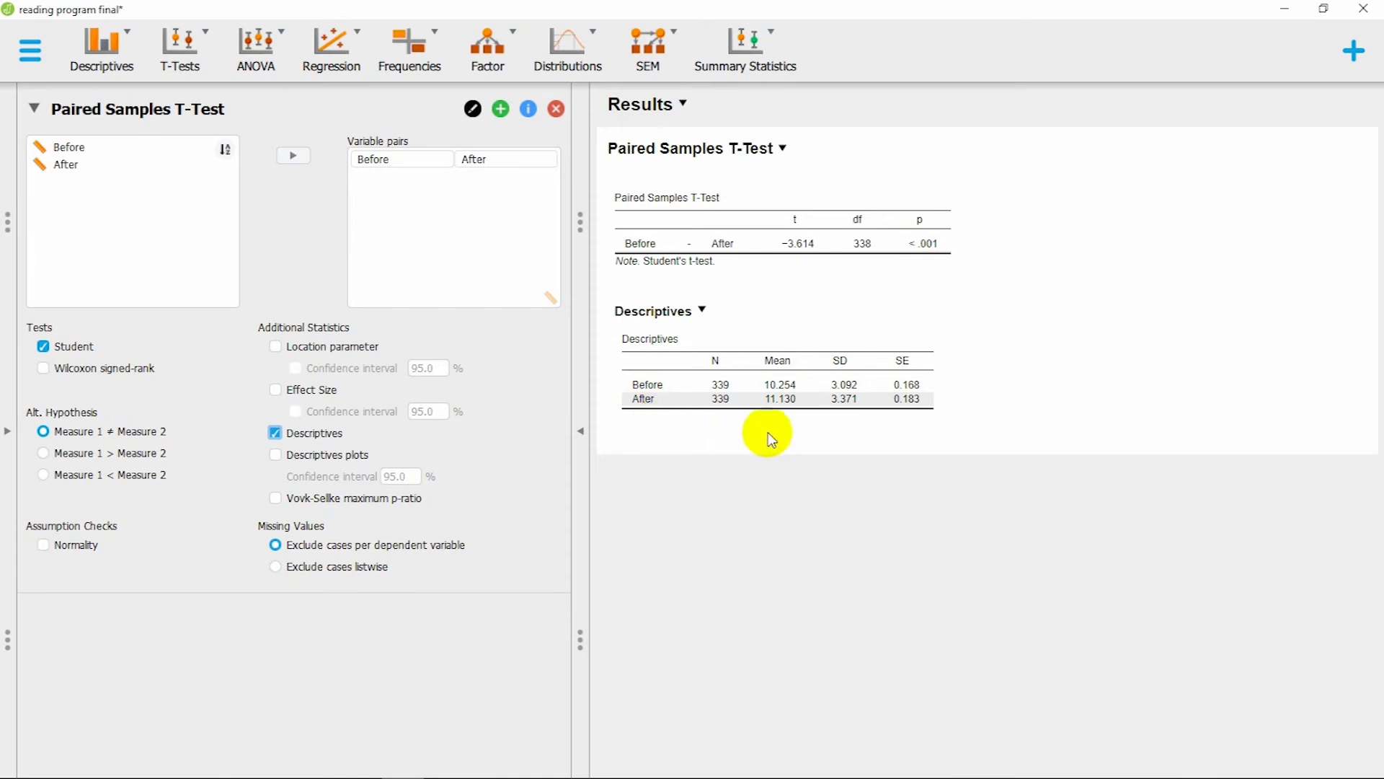
mouse_move(769, 387)
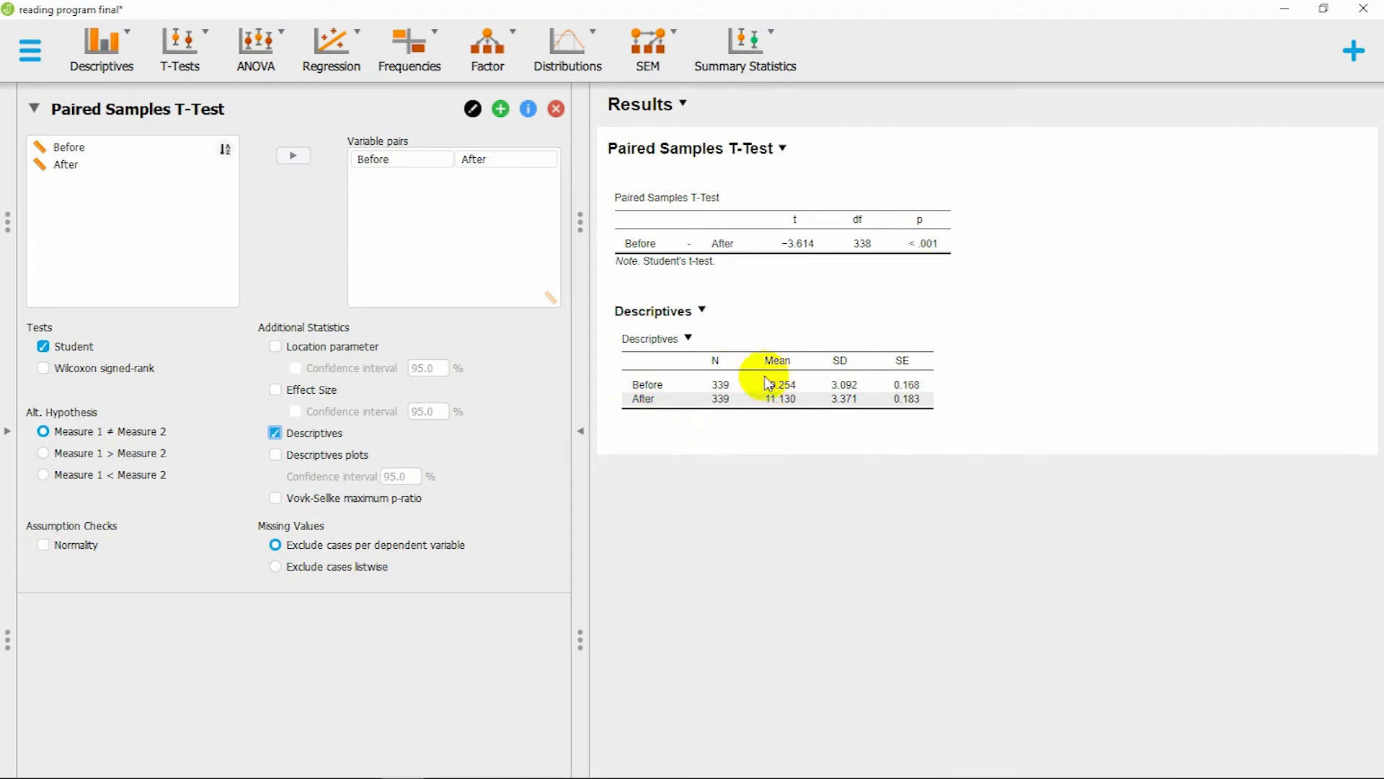
mouse_move(799, 417)
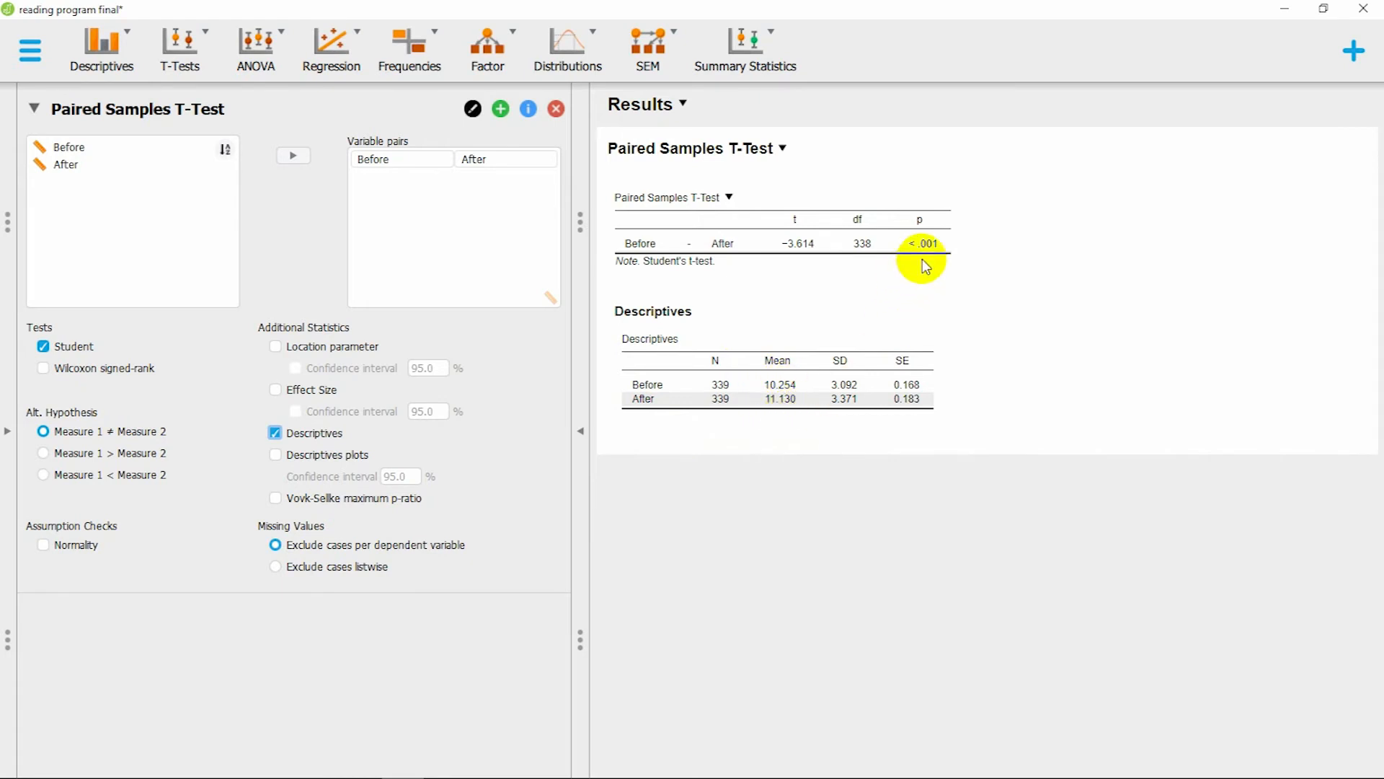
mouse_move(926, 297)
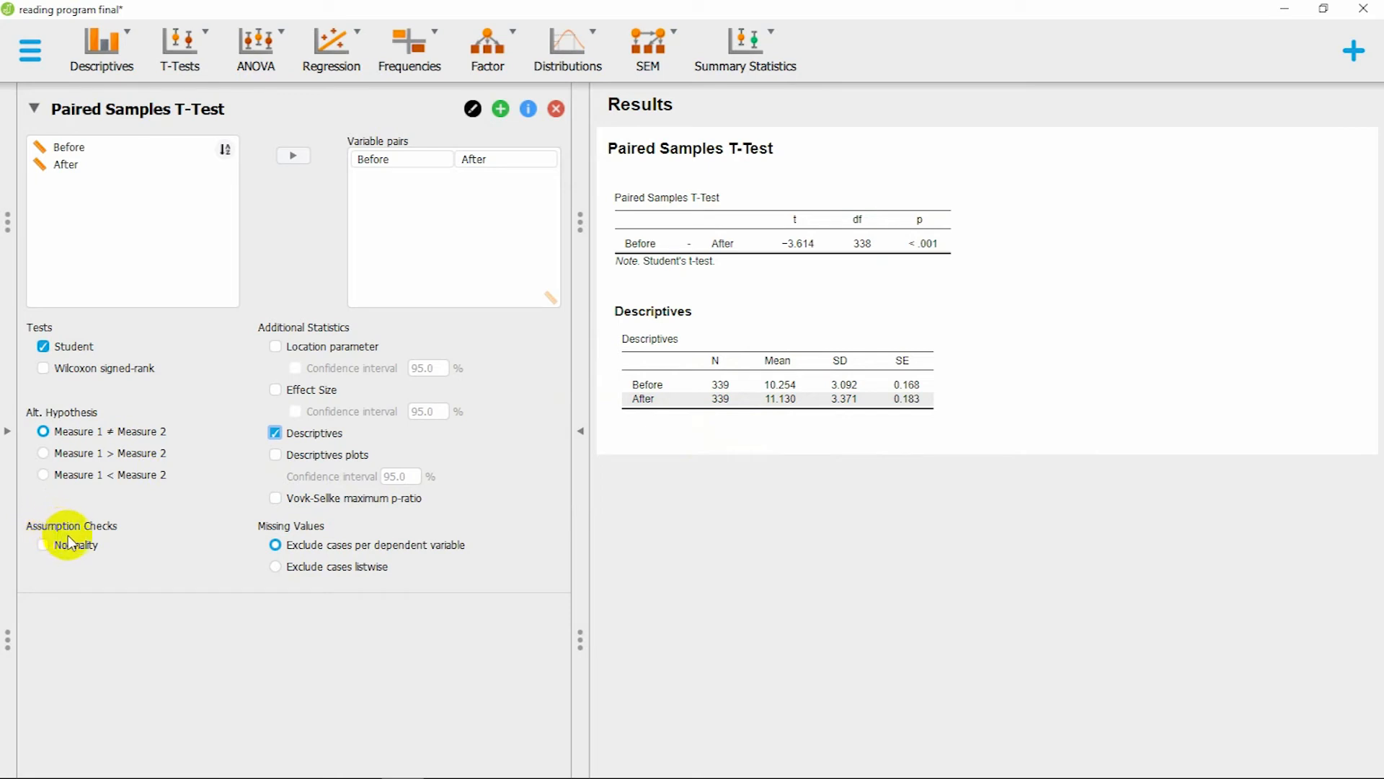
Tick Normality under Assumption Checks to show the Shapiro-Wilk table.
click(41, 545)
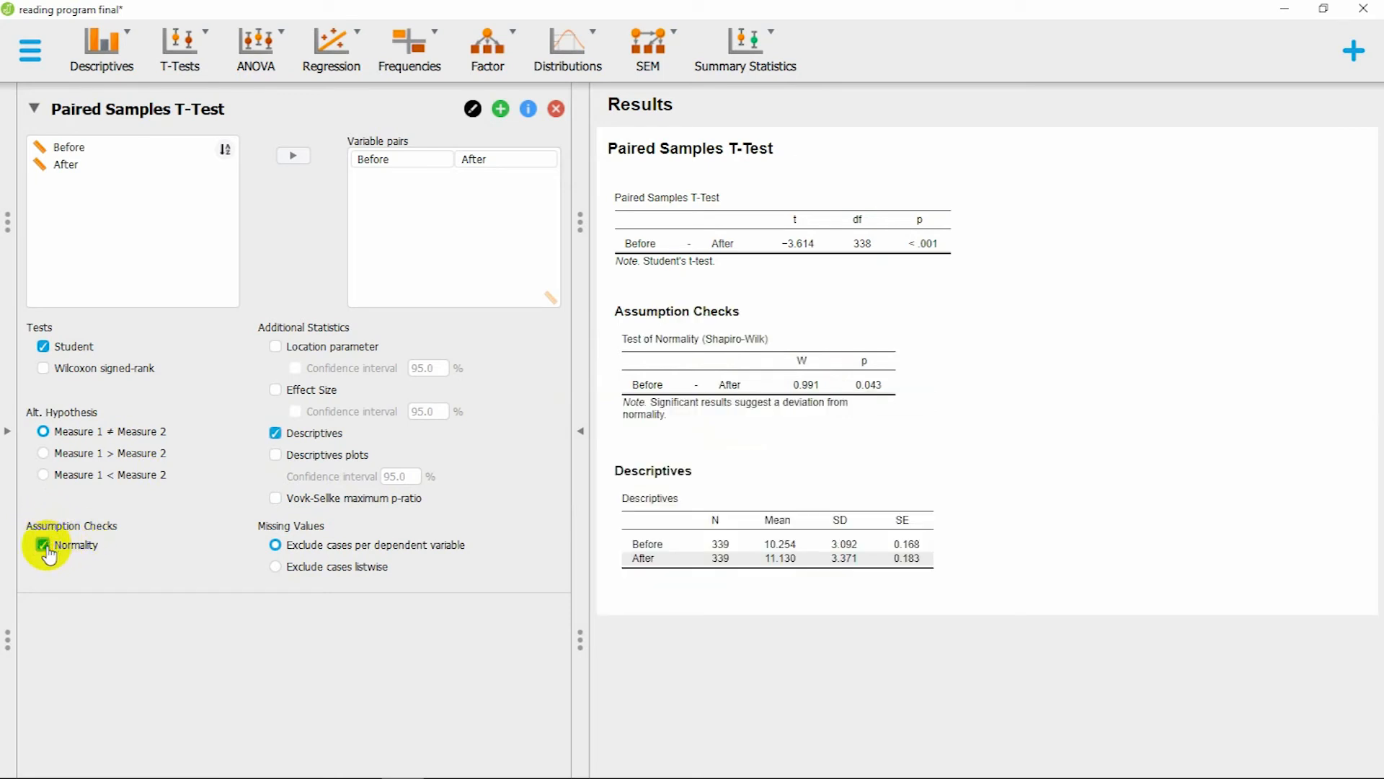
mouse_move(492, 595)
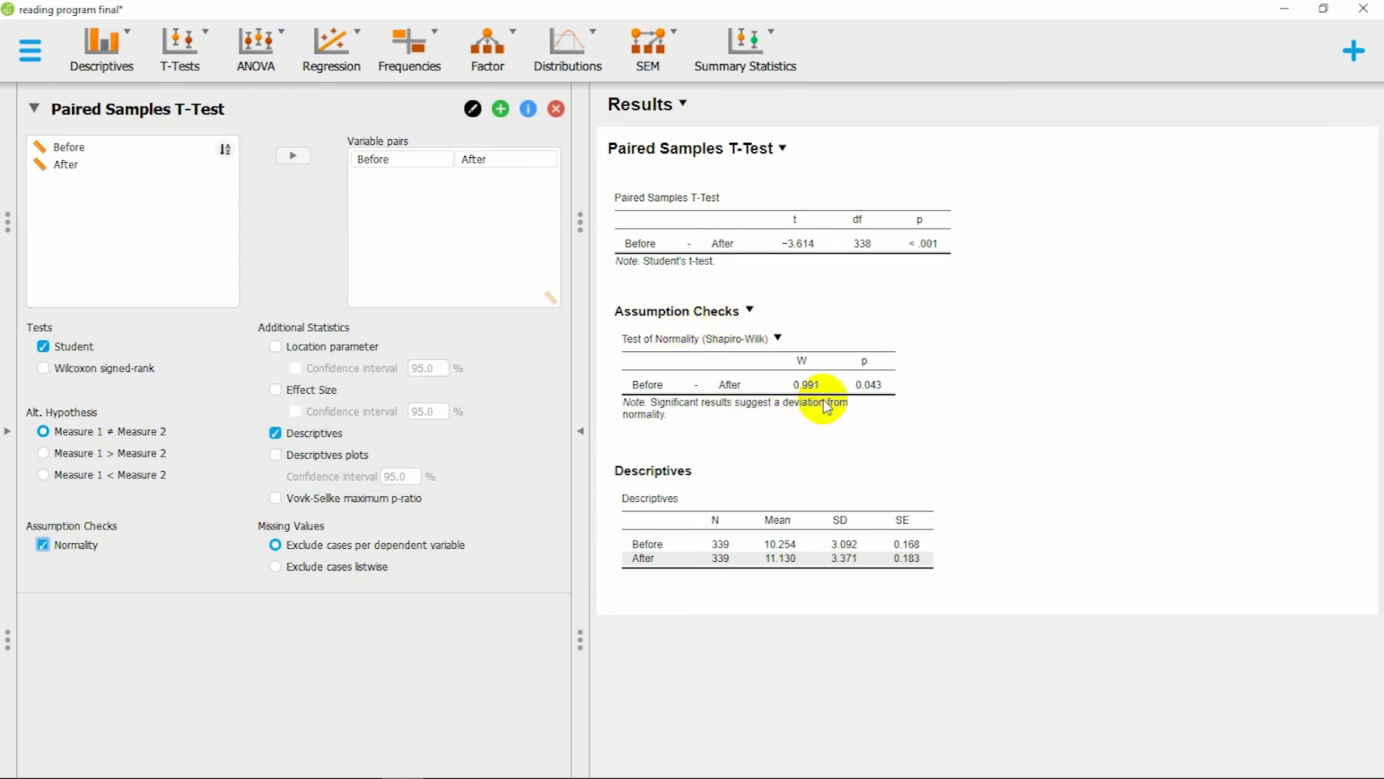
mouse_move(879, 397)
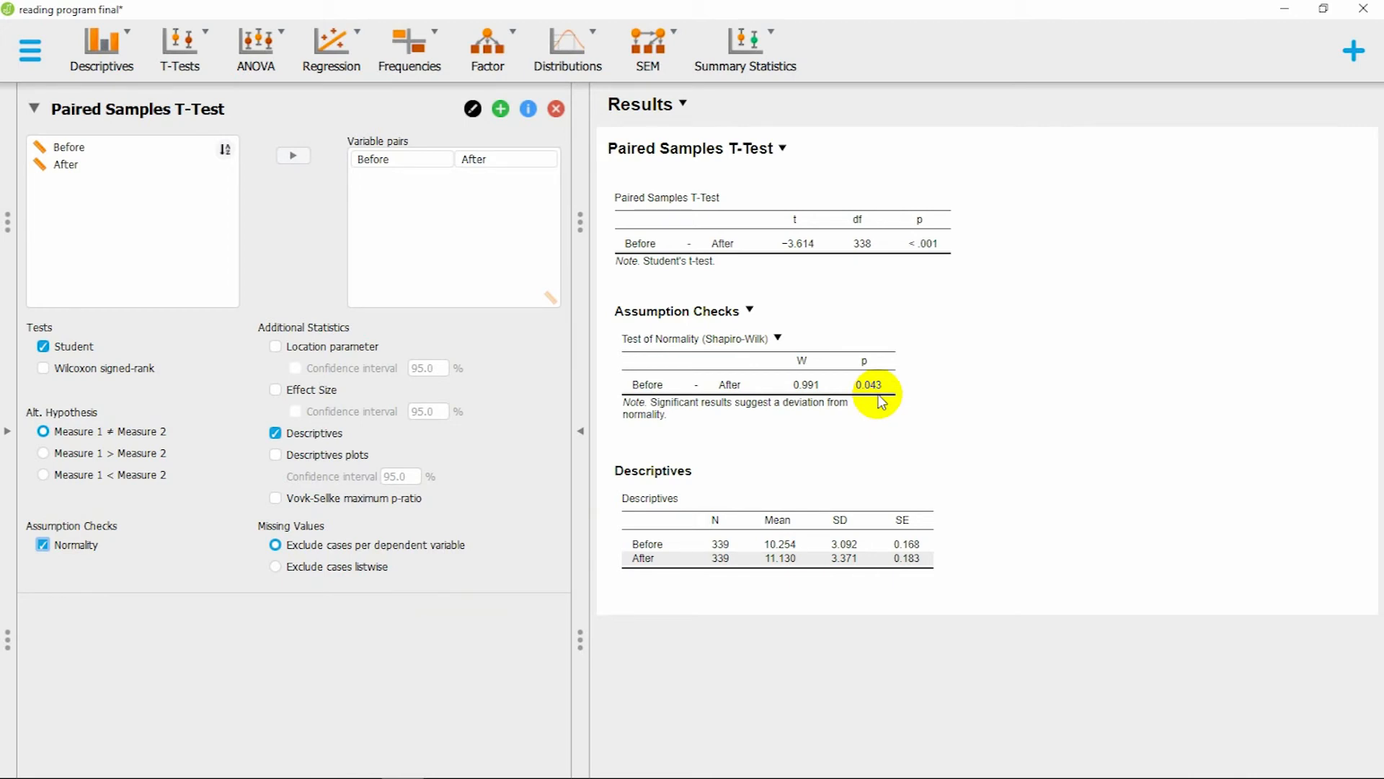
mouse_move(872, 404)
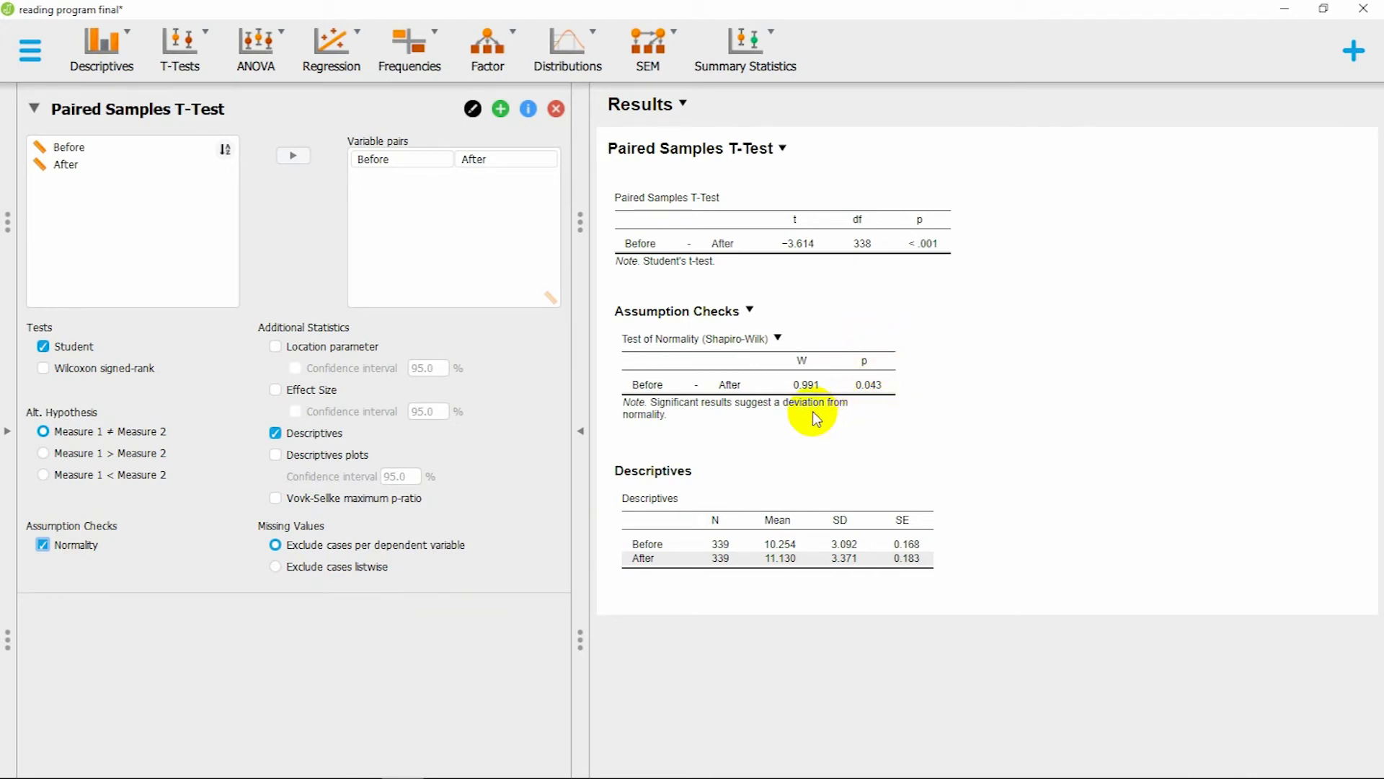
mouse_move(798, 421)
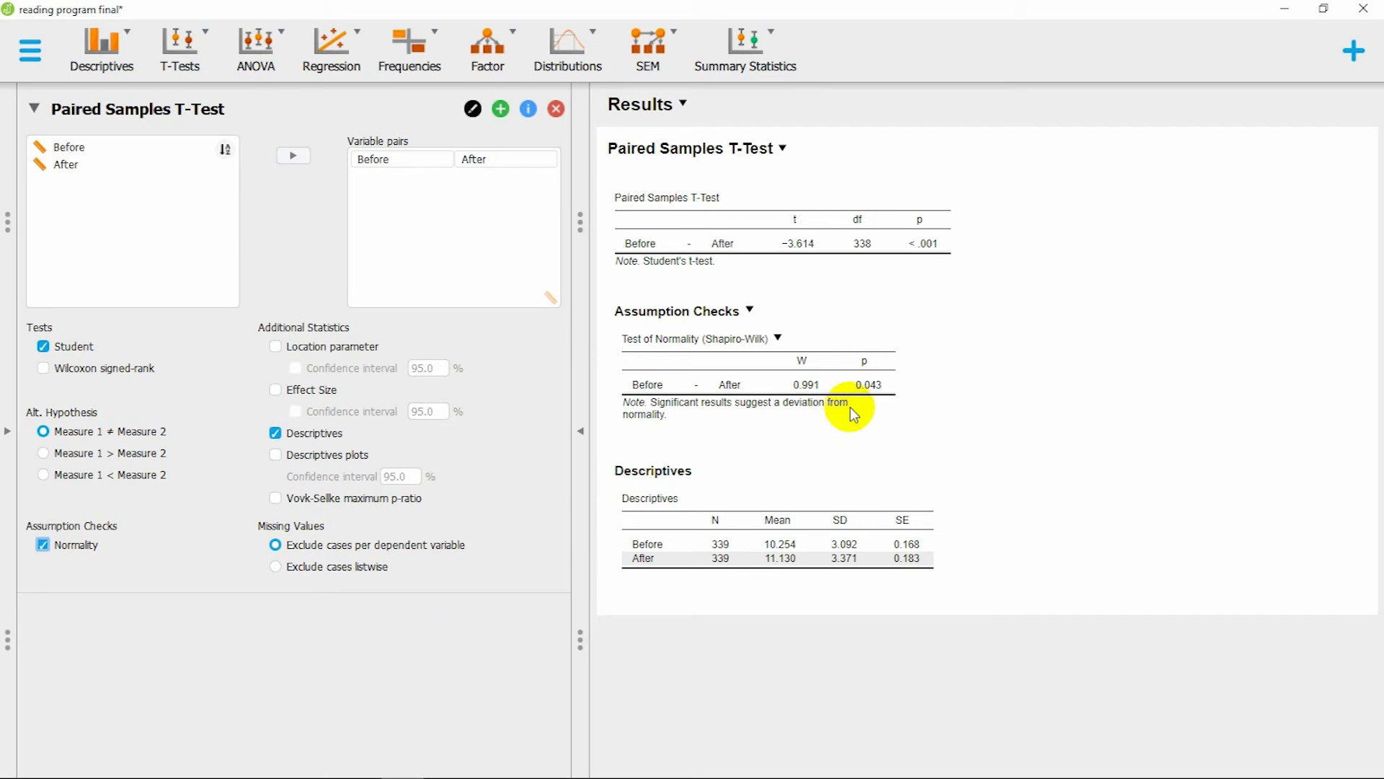
mouse_move(858, 336)
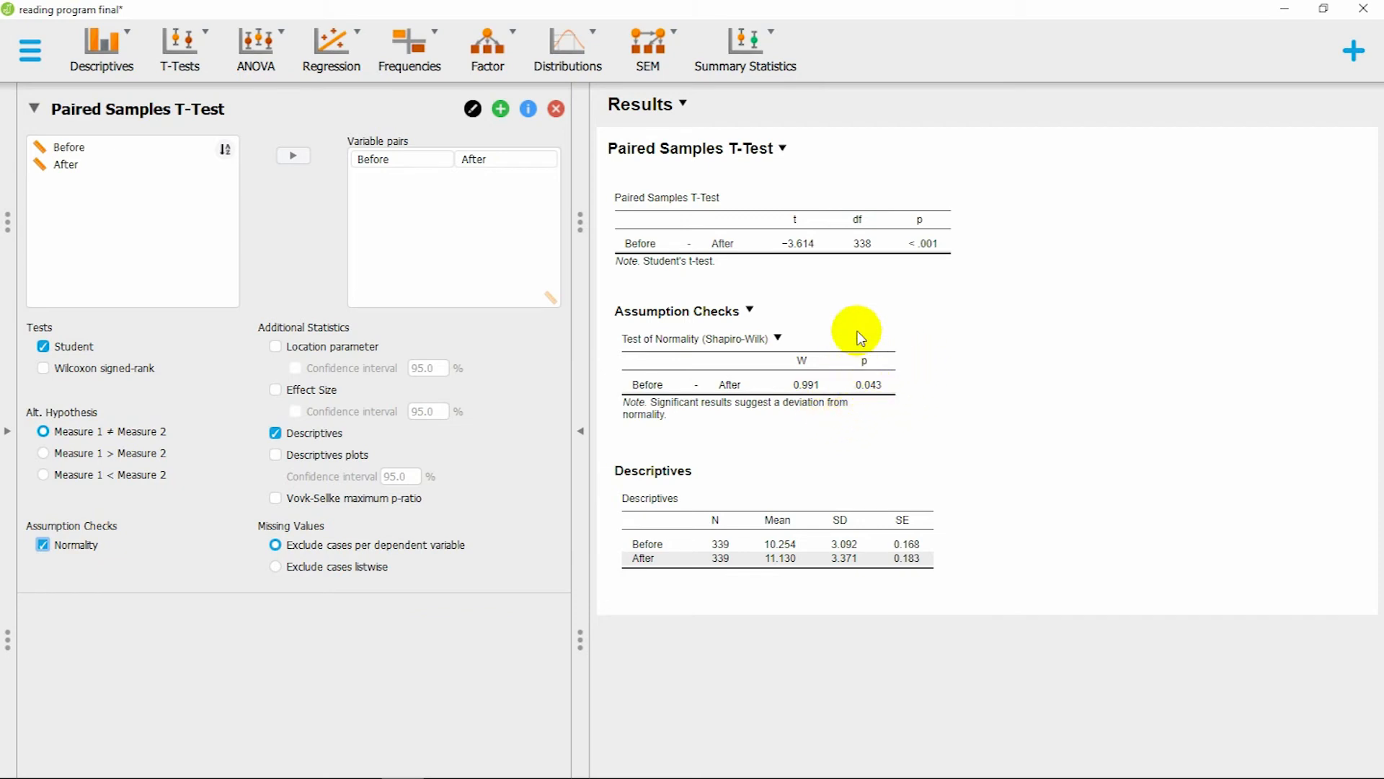
mouse_move(869, 424)
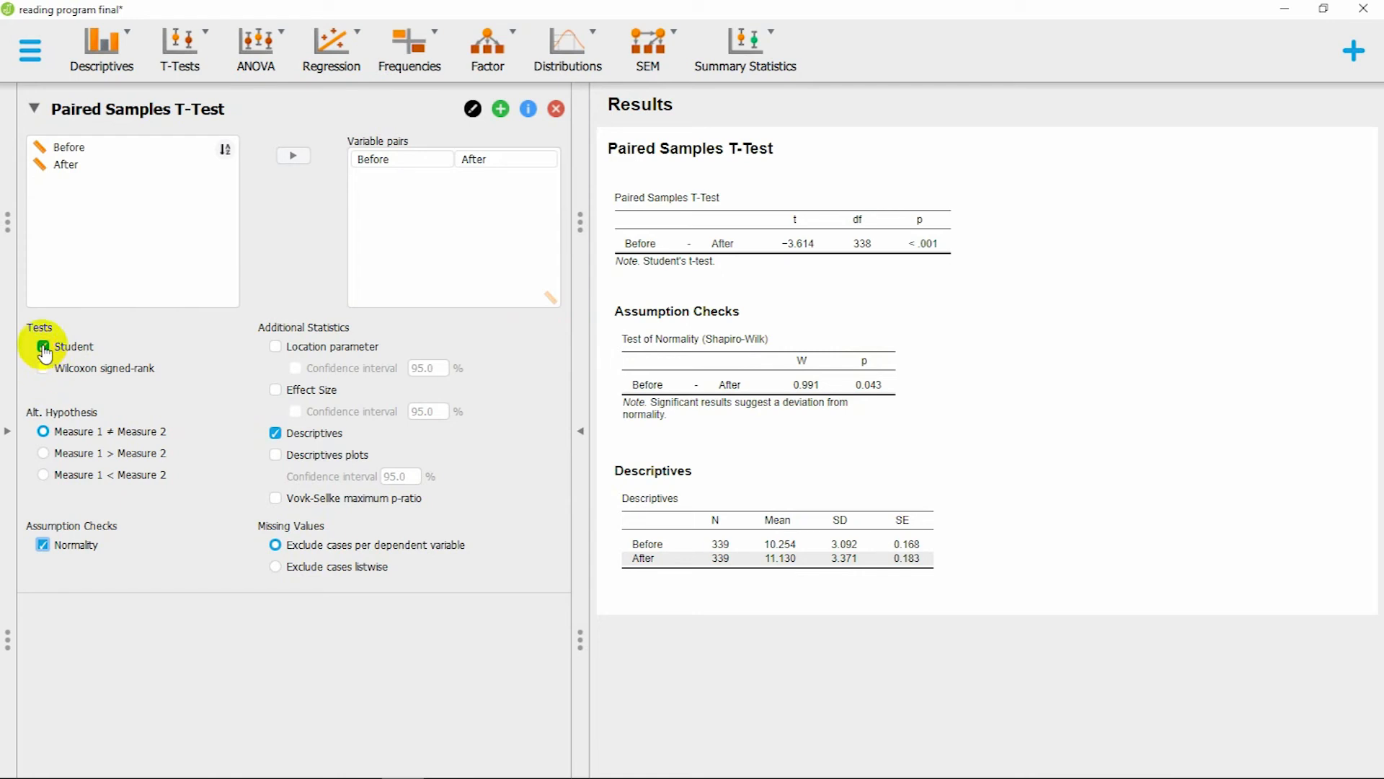
Tick Wilcoxon signed-rank under Tests while keeping Student checked.
click(42, 368)
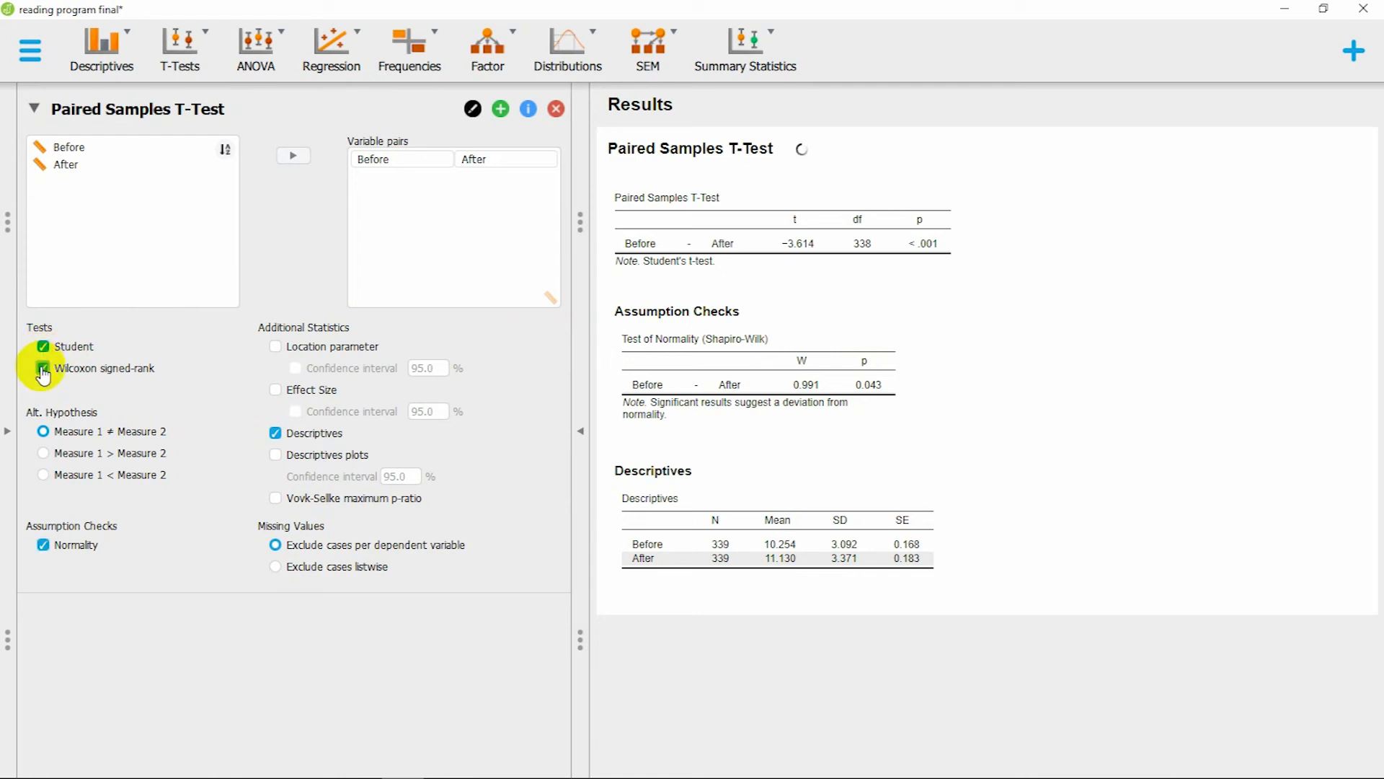
click(41, 368)
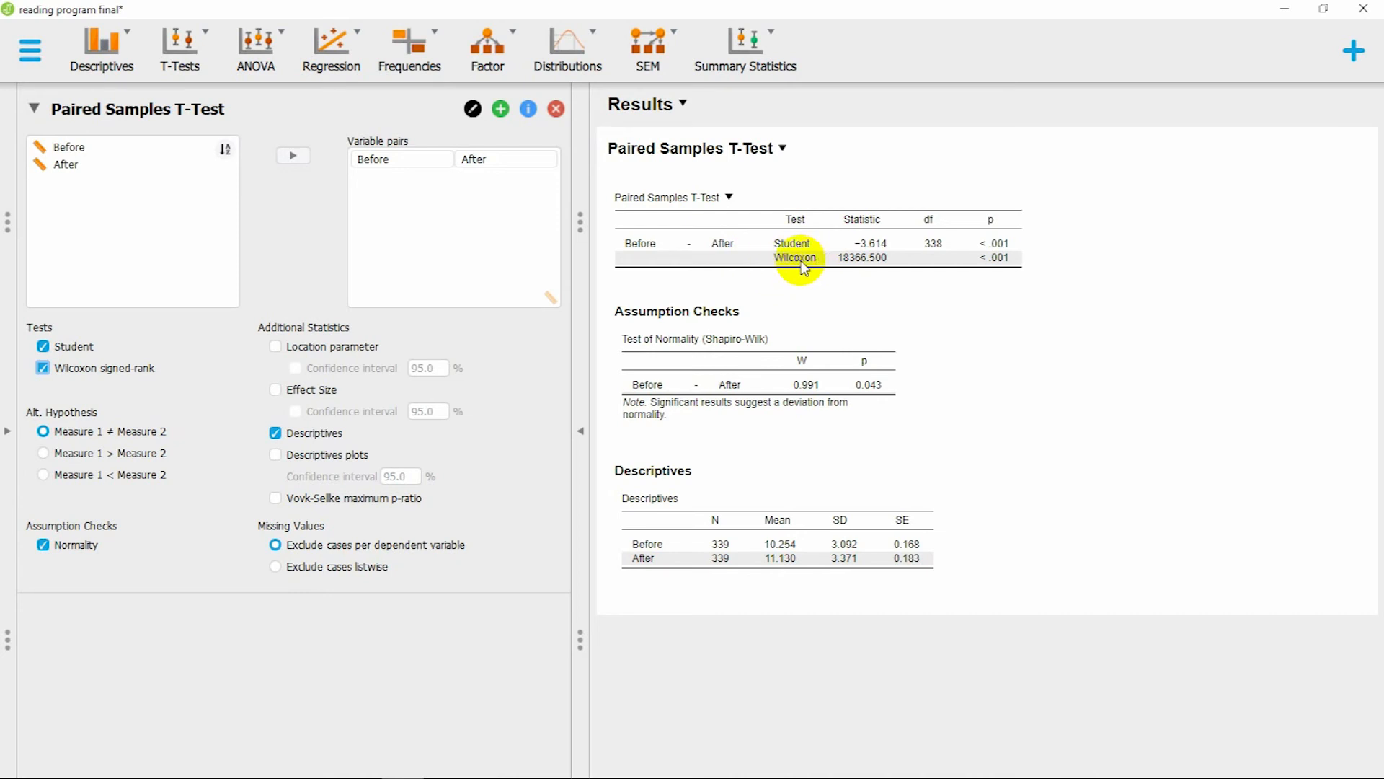
mouse_move(758, 282)
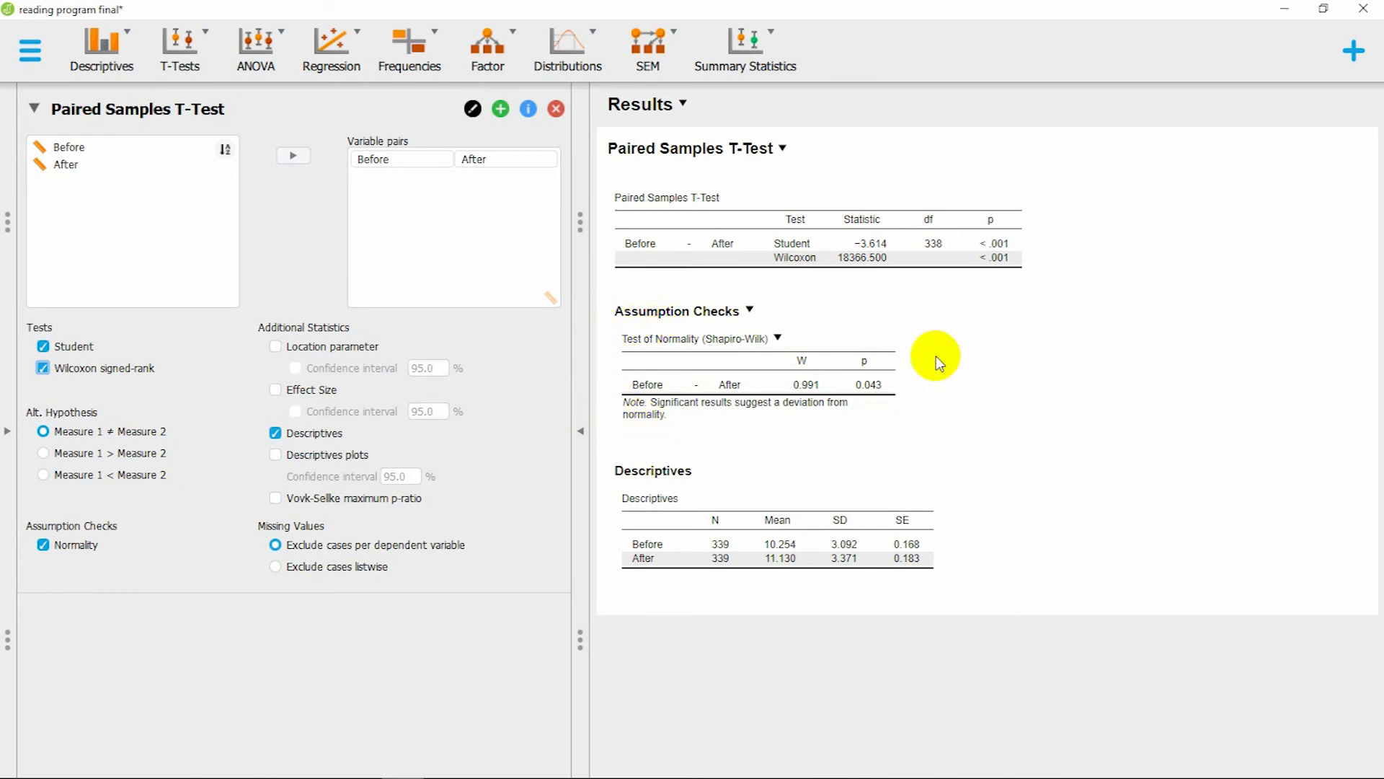
mouse_move(611, 346)
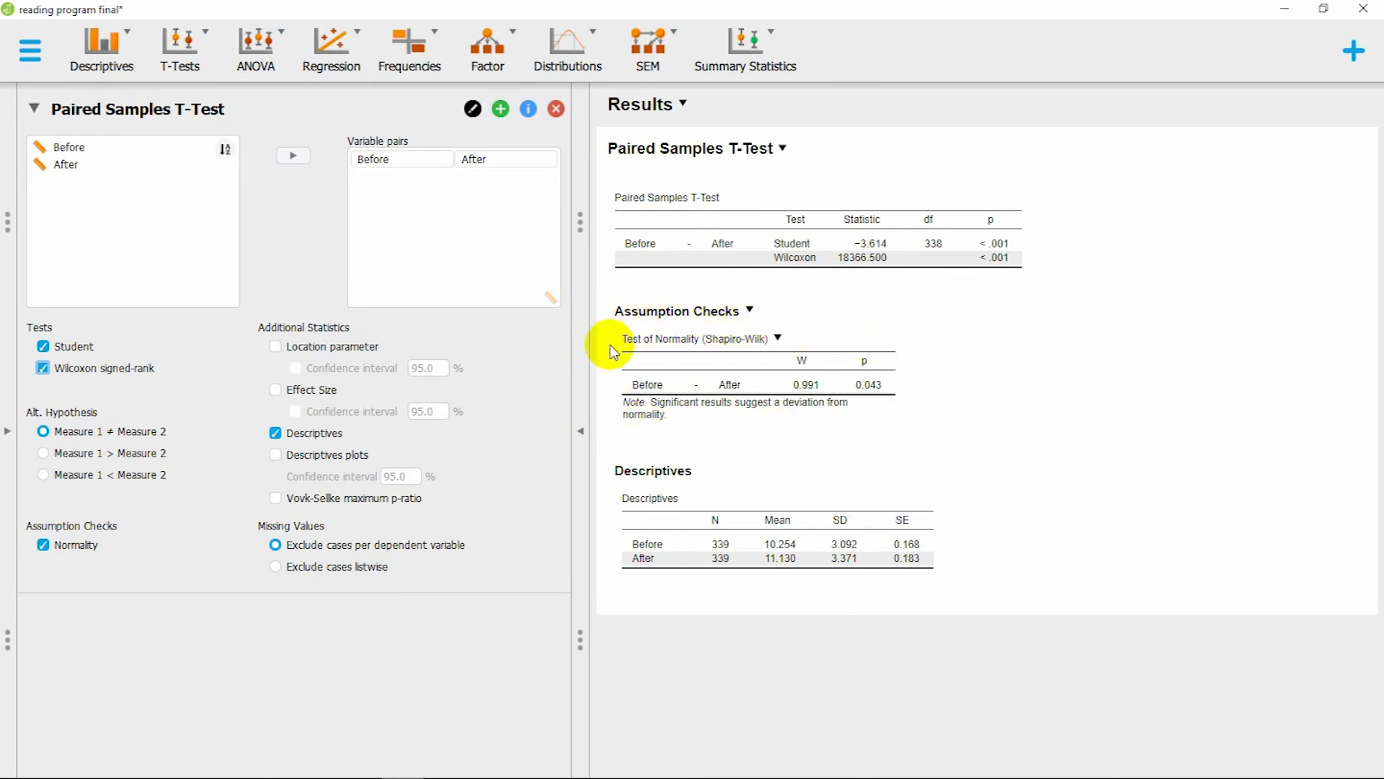
mouse_move(955, 342)
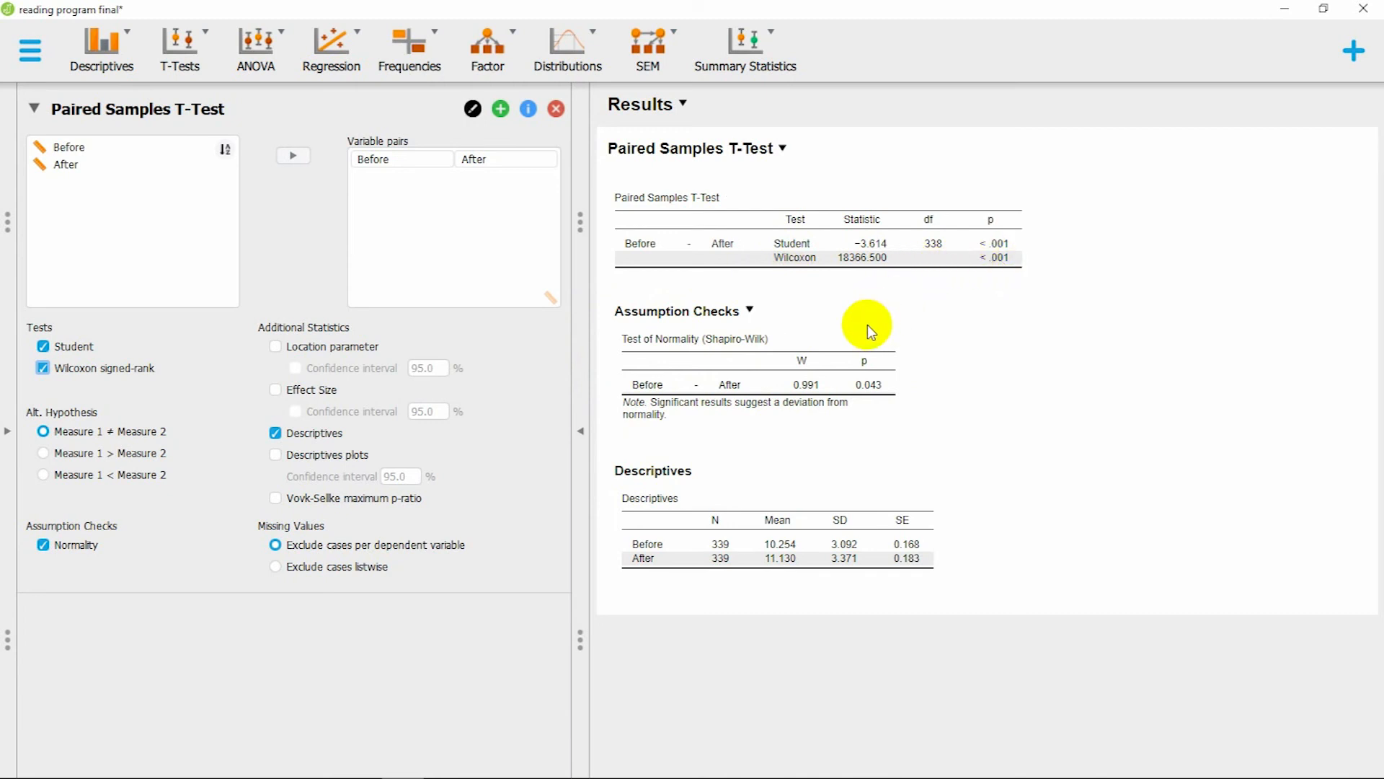
mouse_move(863, 333)
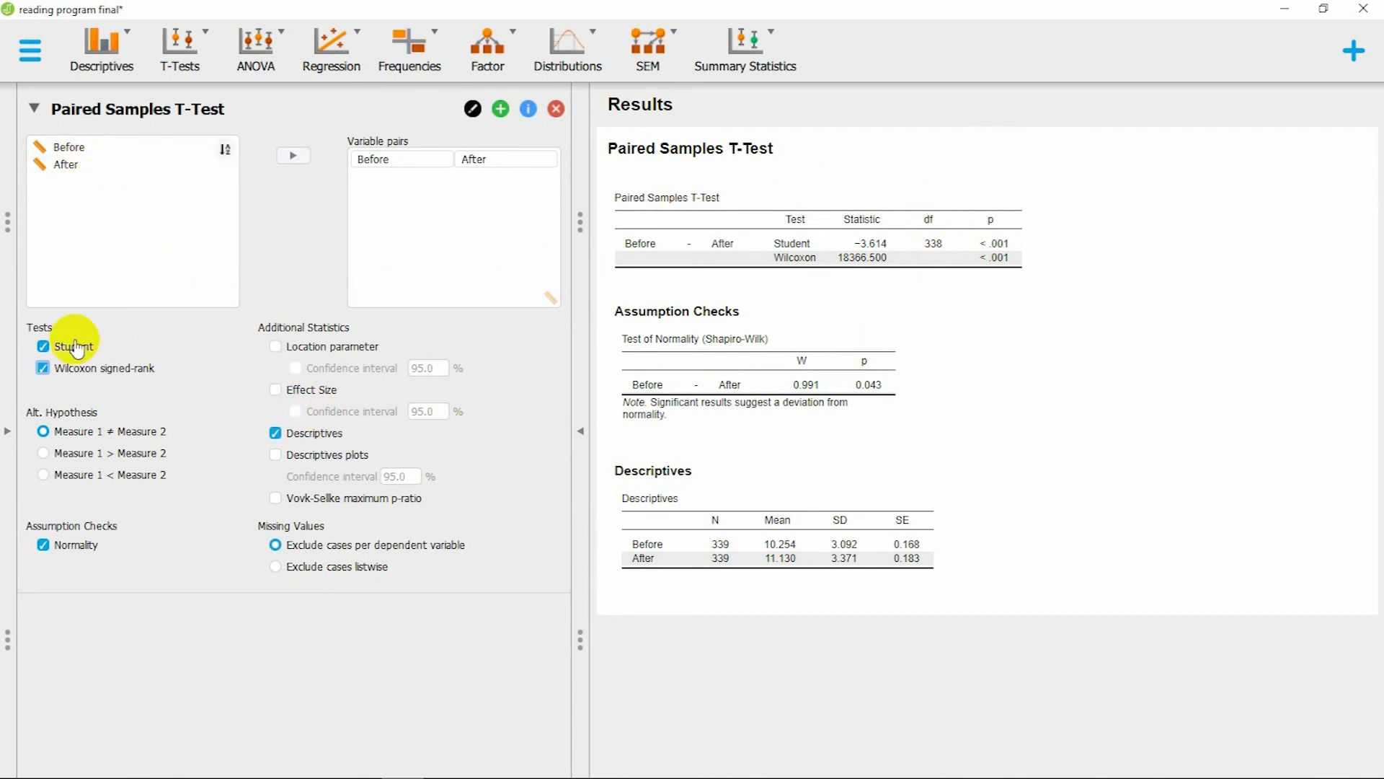
Untick Student under Tests, leaving only Wilcoxon signed-rank.
click(42, 346)
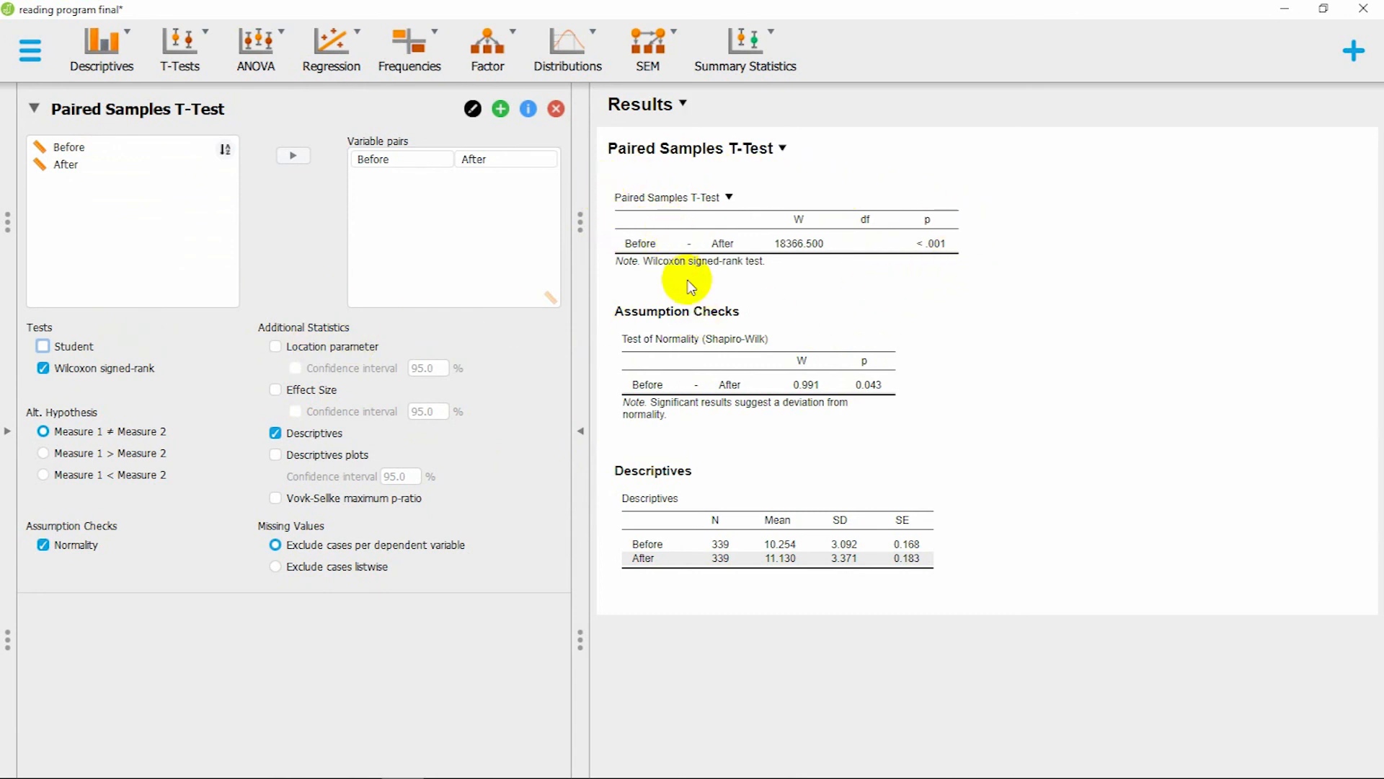
mouse_move(700, 300)
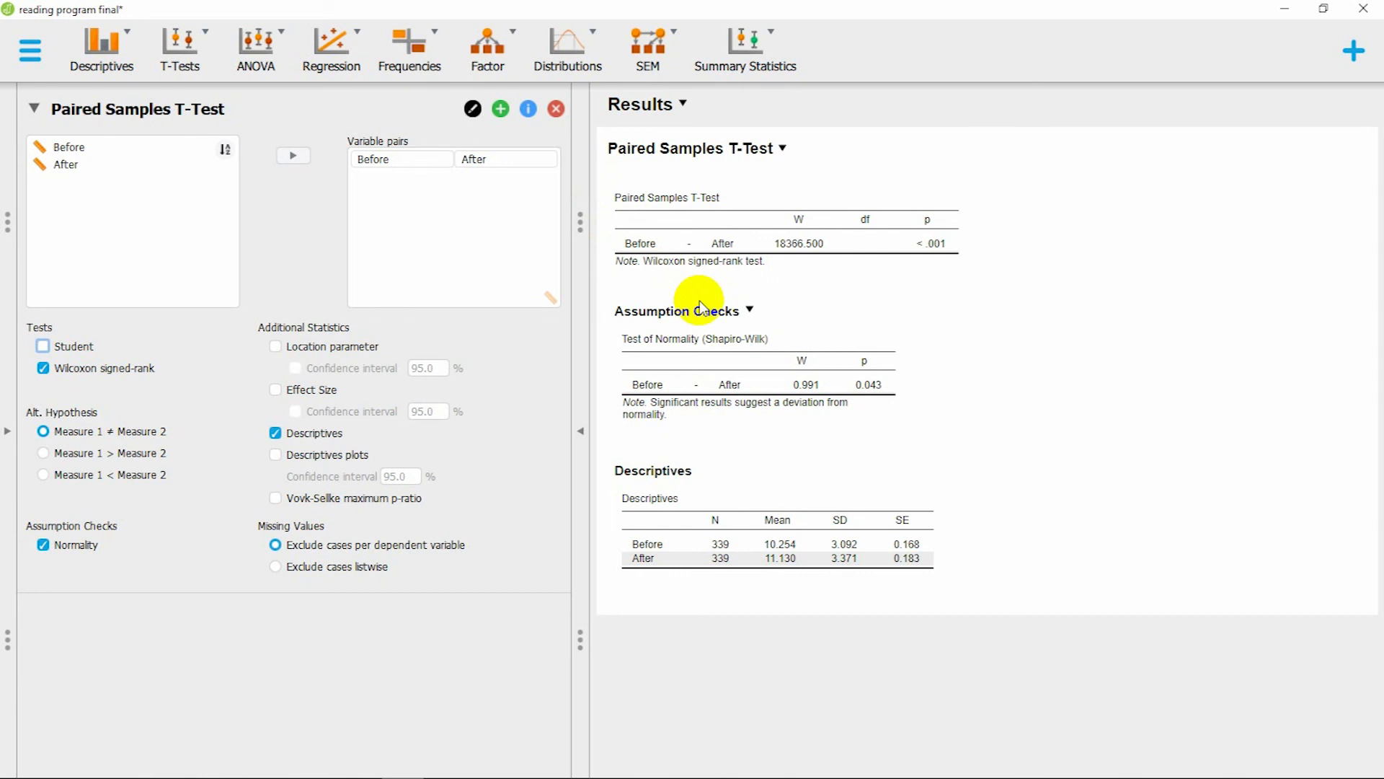
mouse_move(855, 323)
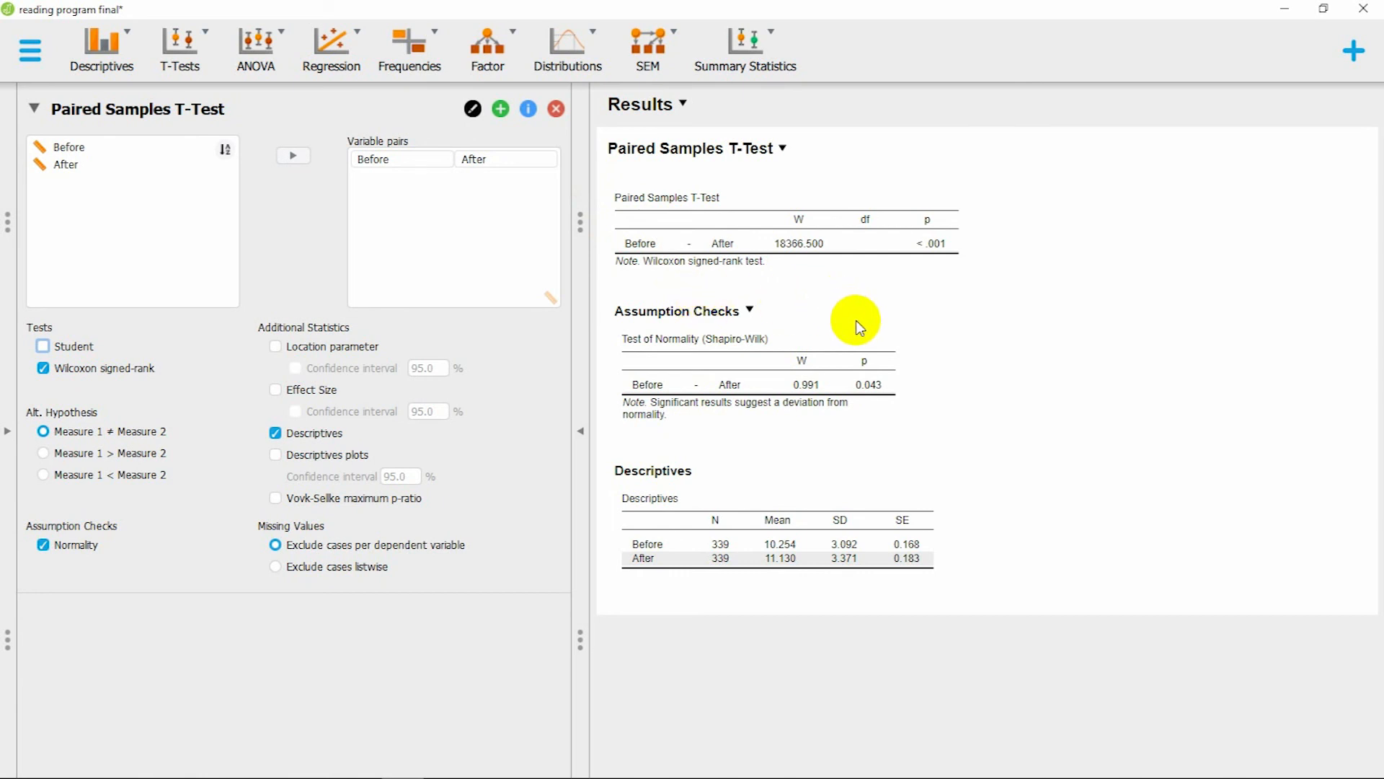